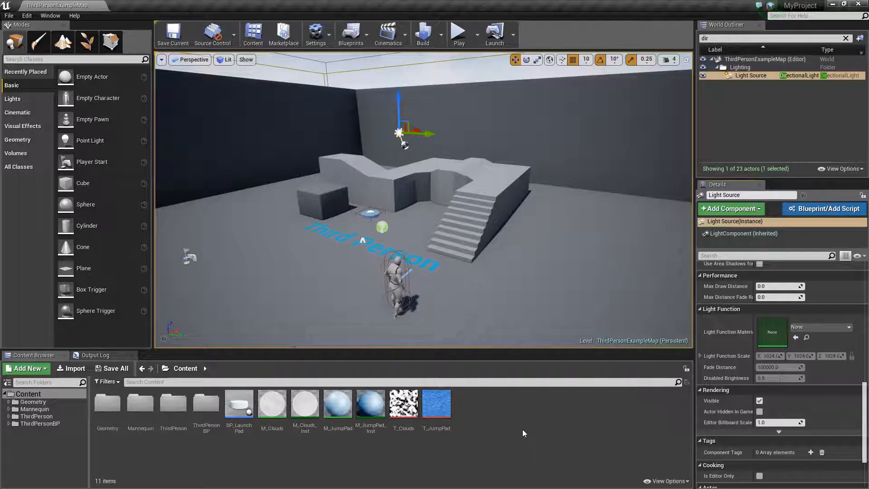
Create a Decals folder in Content and a new material M_Decal inside it.
left_click(25, 369)
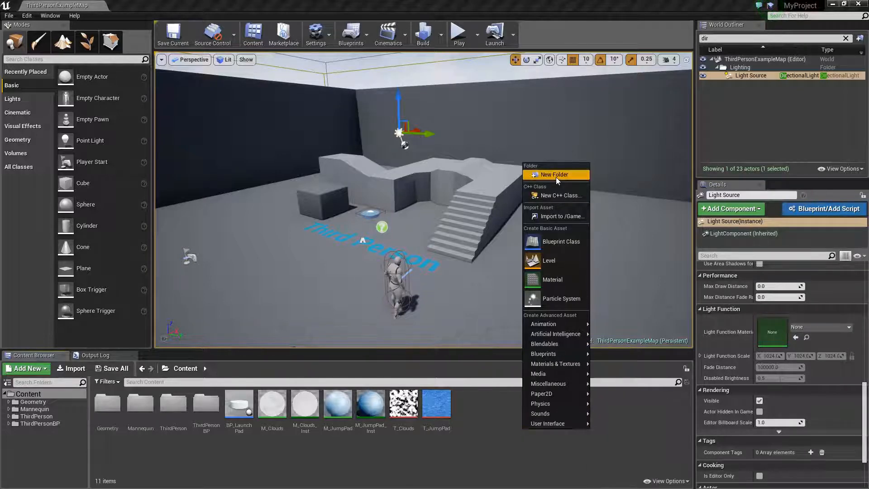
left_click(554, 174)
type("Decals")
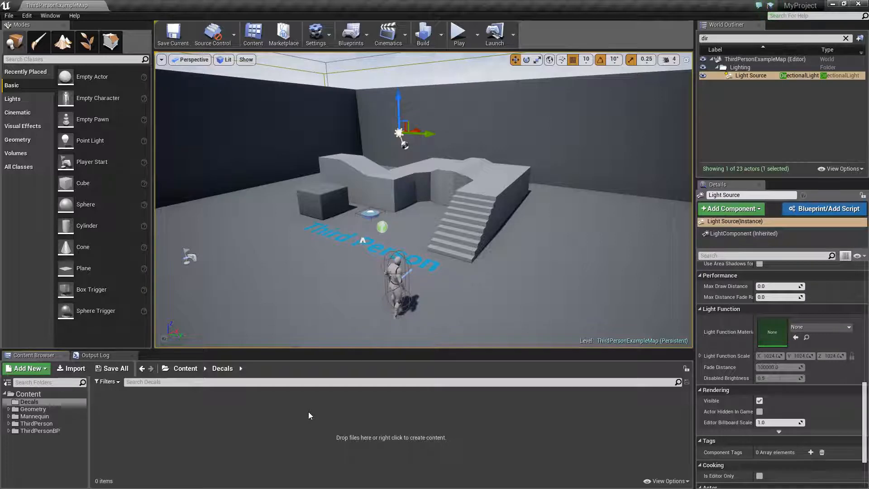
right_click(309, 415)
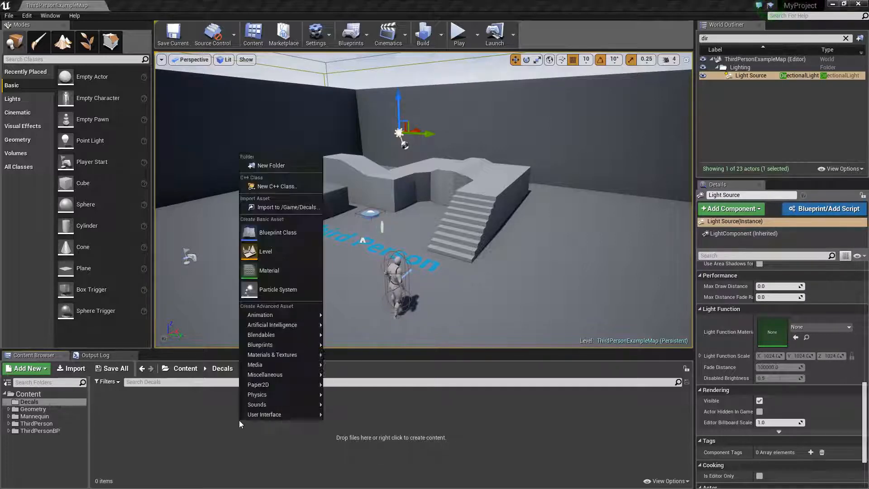
mouse_move(270, 271)
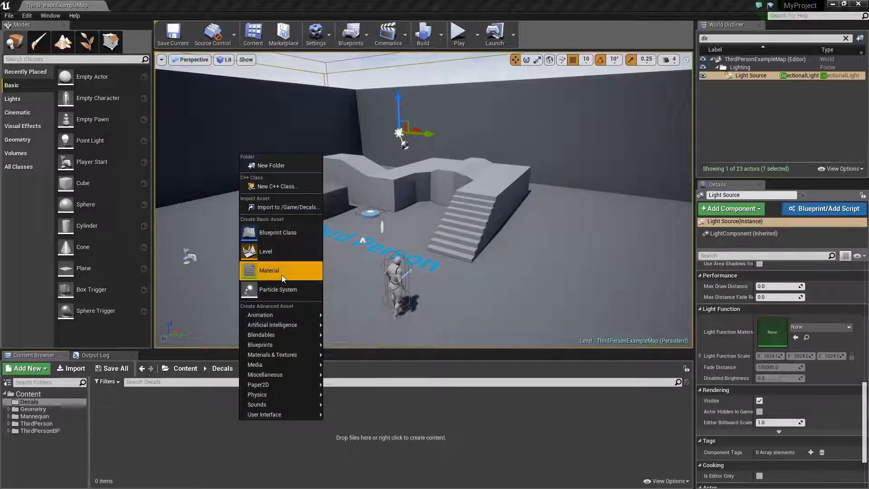
left_click(269, 271)
type("M_Decal")
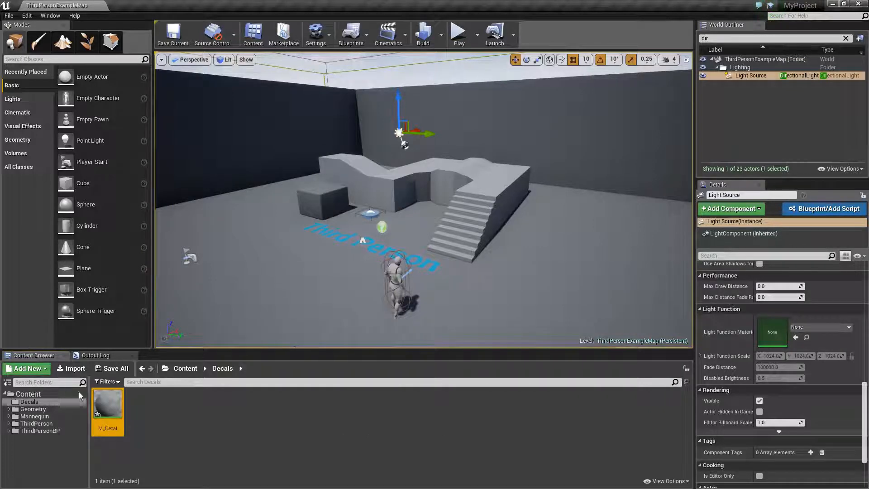
In M_Decal's Details set Material Domain to Deferred Decal and Blend Mode to Translucent.
double_click(107, 404)
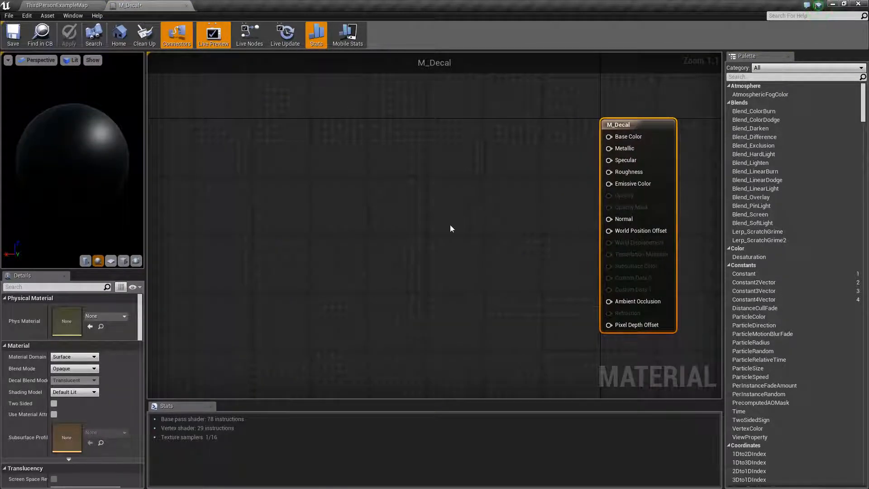
mouse_move(73, 357)
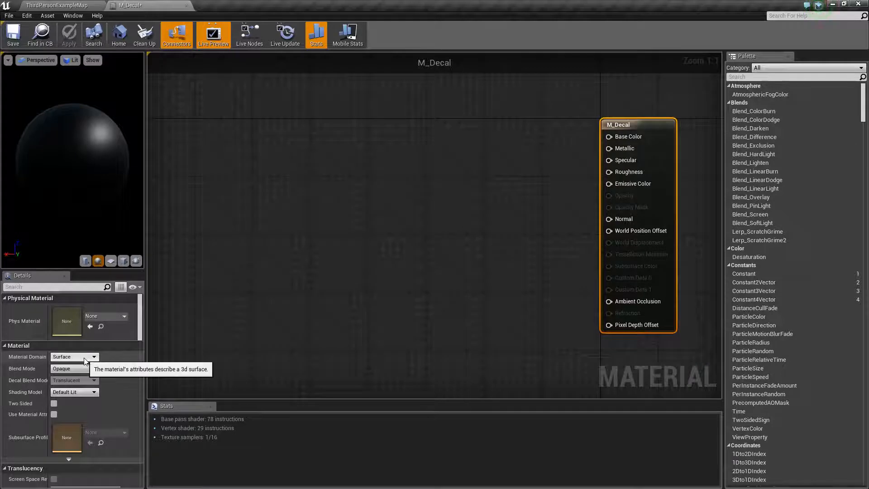
left_click(95, 357)
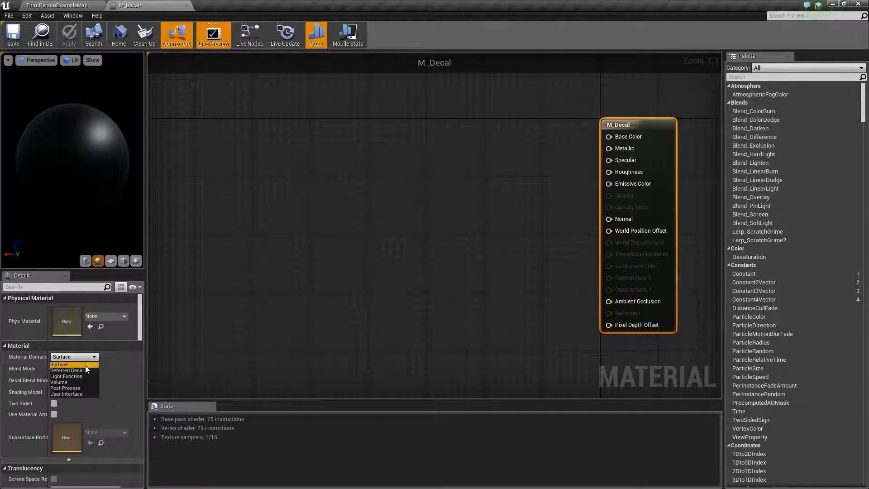
mouse_move(66, 370)
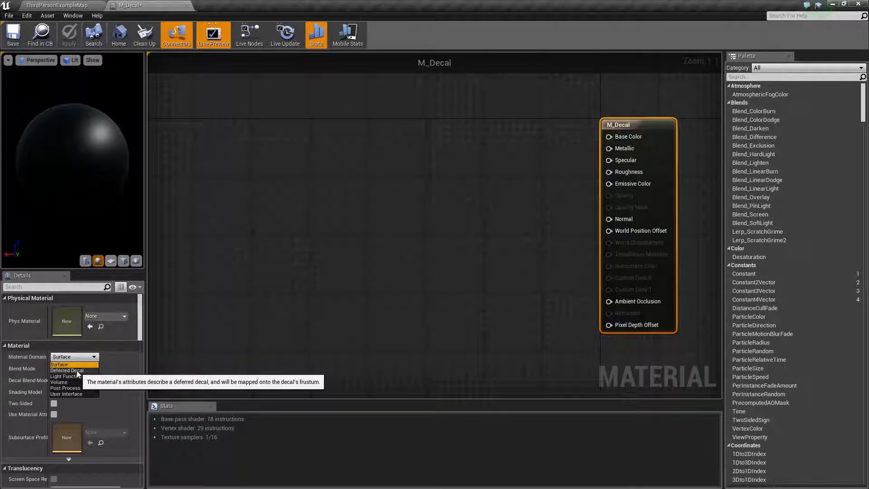
left_click(66, 370)
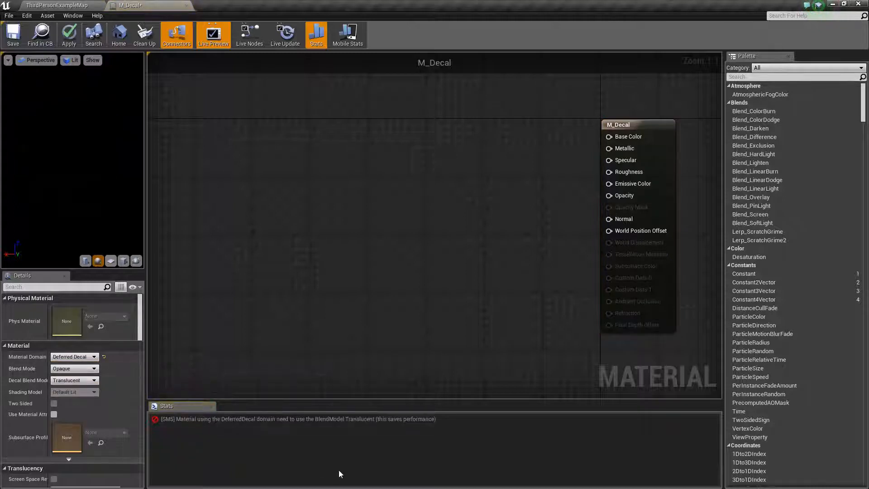
mouse_move(248, 430)
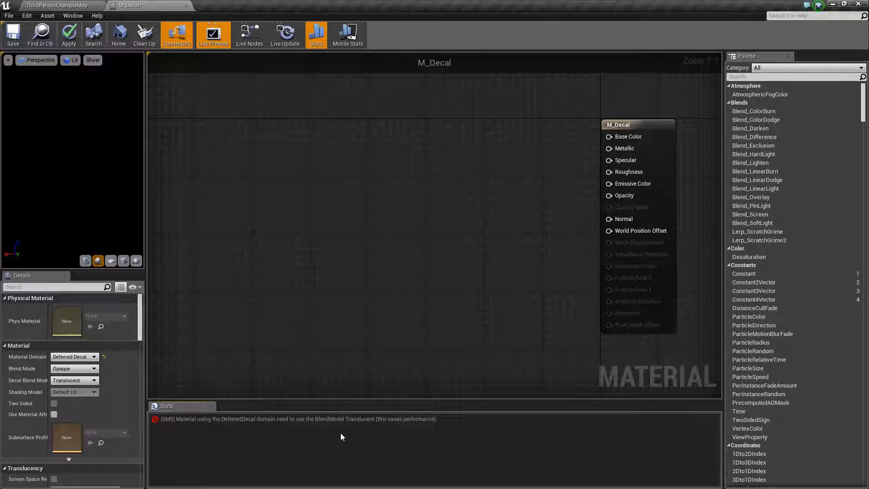
mouse_move(73, 368)
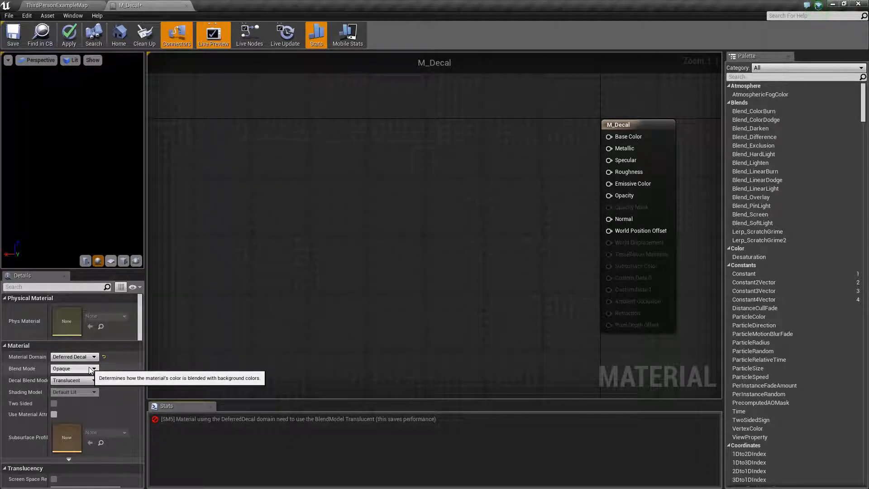
left_click(73, 368)
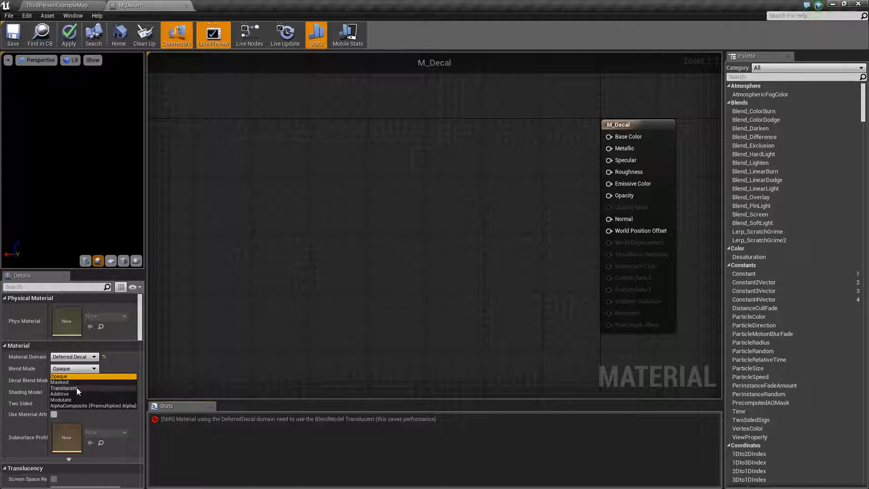
left_click(63, 388)
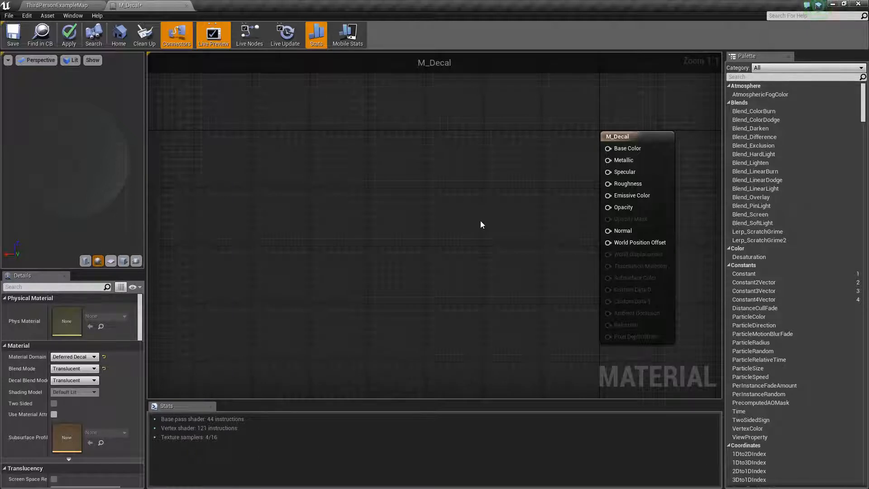
mouse_move(481, 215)
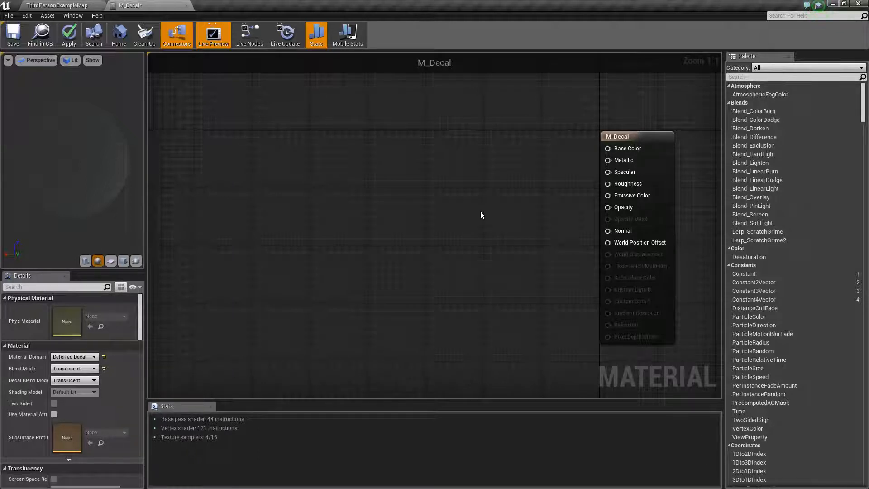
mouse_move(421, 175)
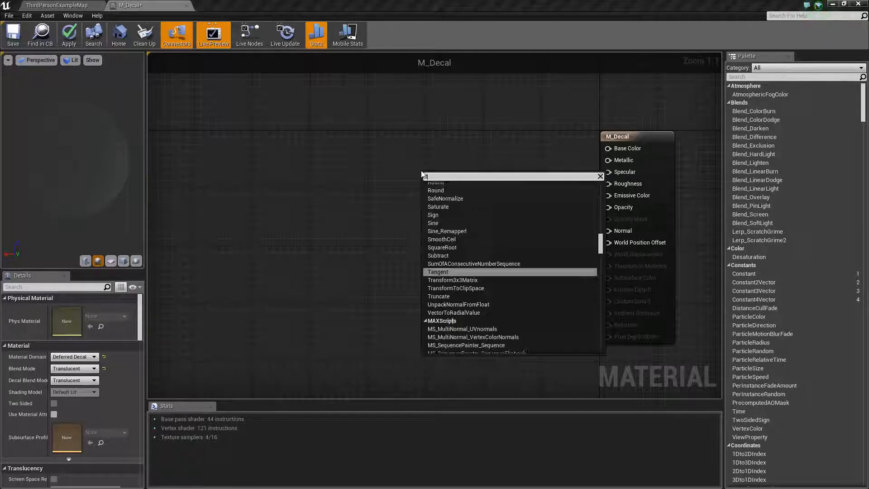
Add a TextureSampleParameter2D node to M_Decal's graph for Base Color.
type("texture 2d")
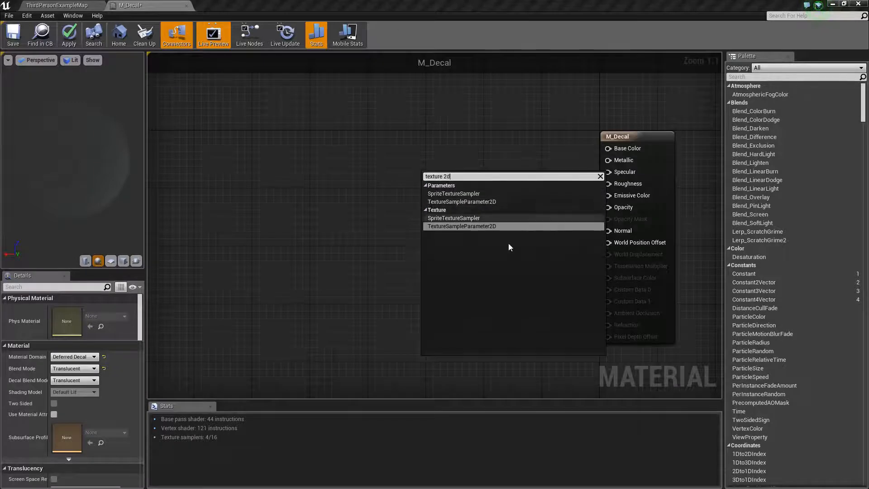
mouse_move(485, 209)
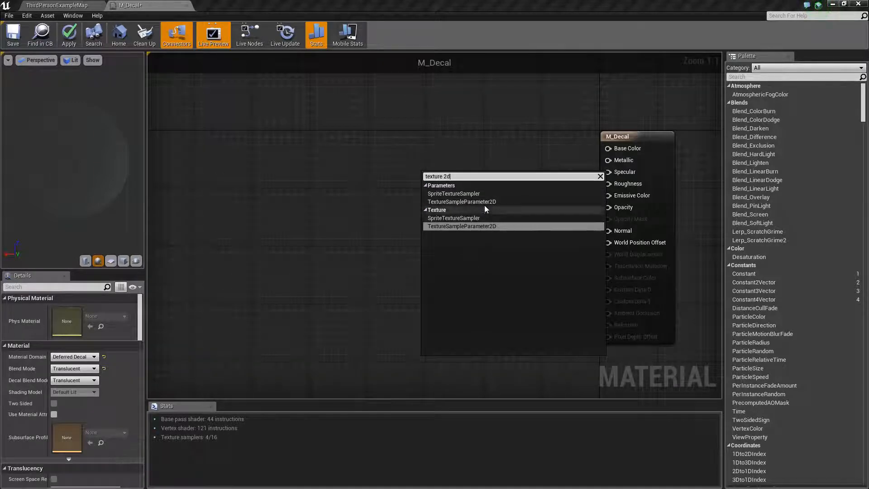
left_click(461, 227)
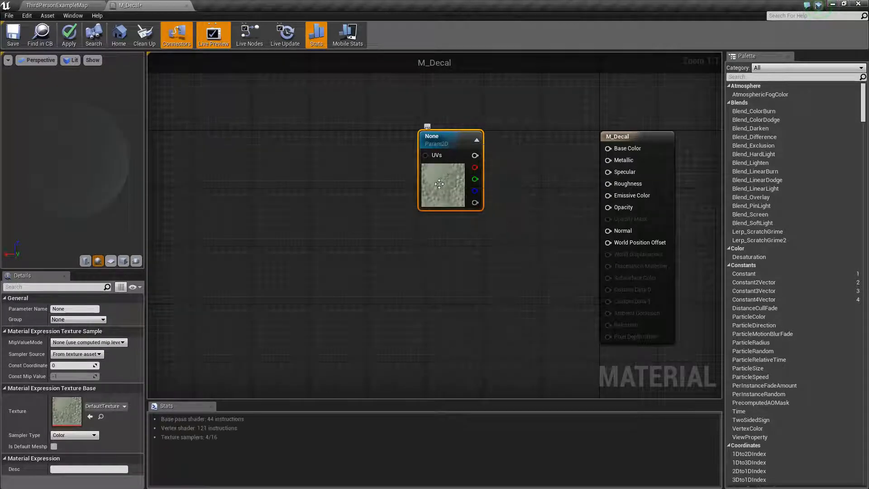
mouse_move(446, 188)
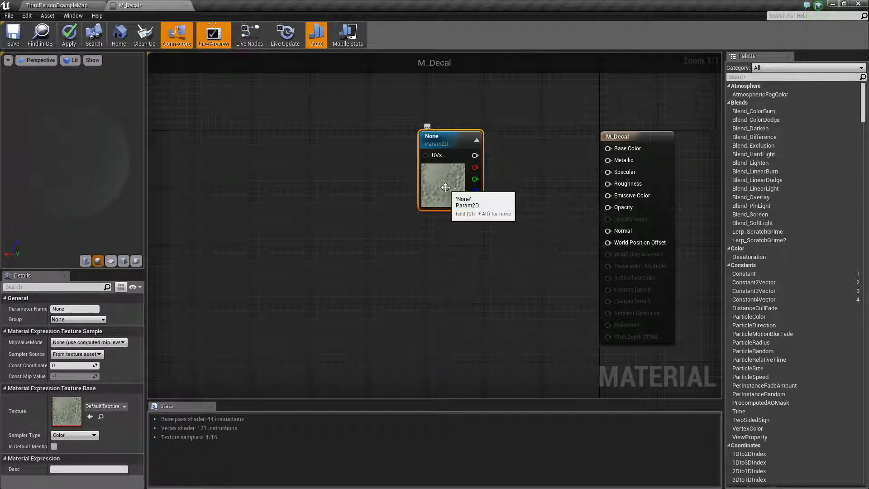
mouse_move(502, 308)
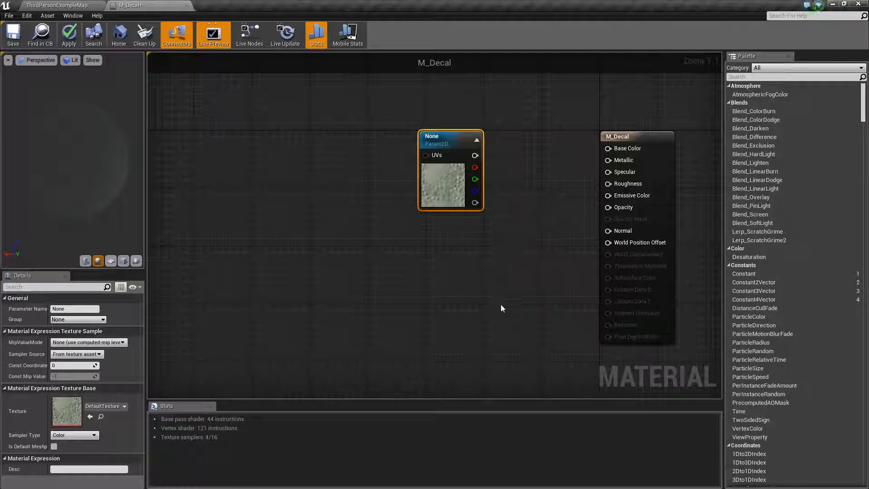
mouse_move(476, 192)
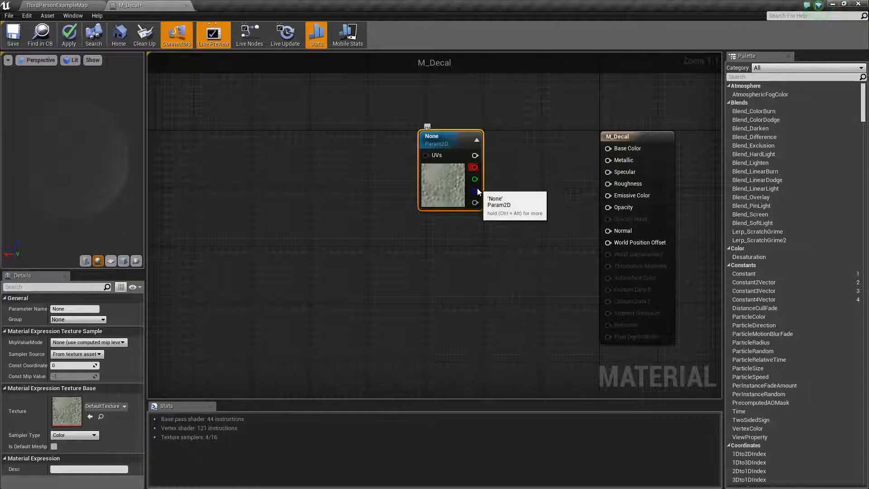
mouse_move(471, 158)
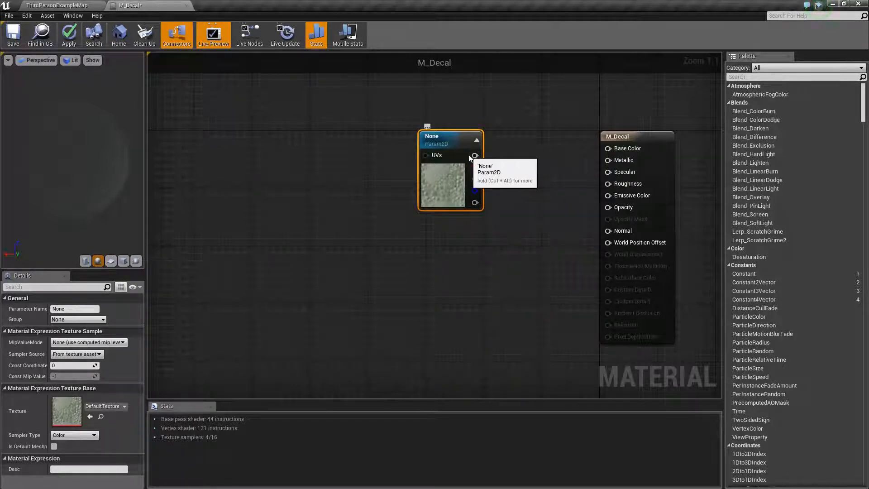
mouse_move(572, 168)
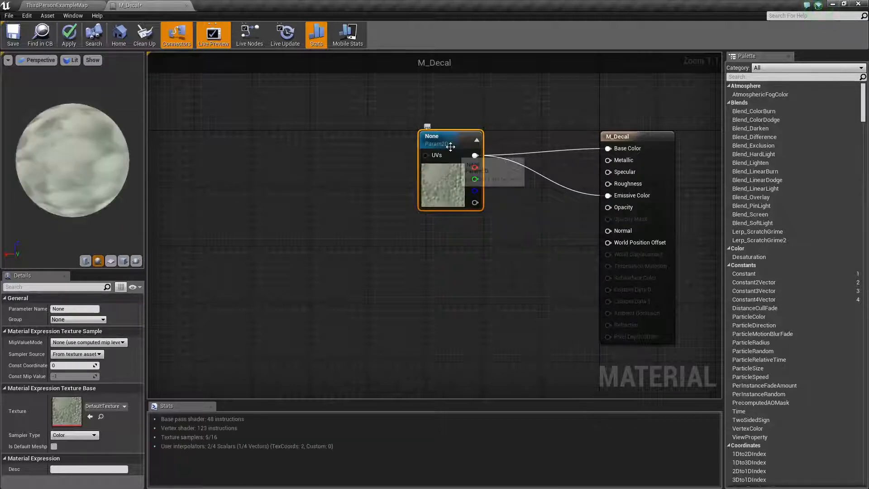
mouse_move(631, 196)
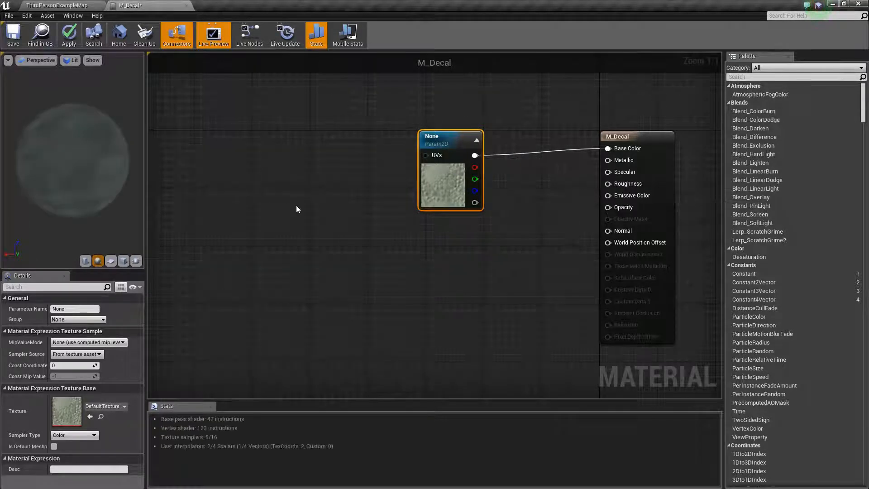
mouse_move(12, 34)
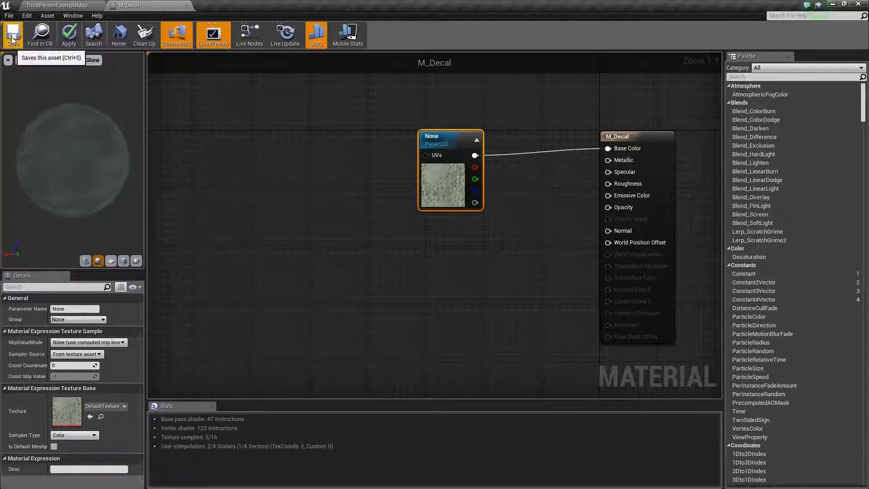
Name the texture parameter Texture, apply and save M_Decal, and return to ThirdPersonExampleMap.
left_click(12, 34)
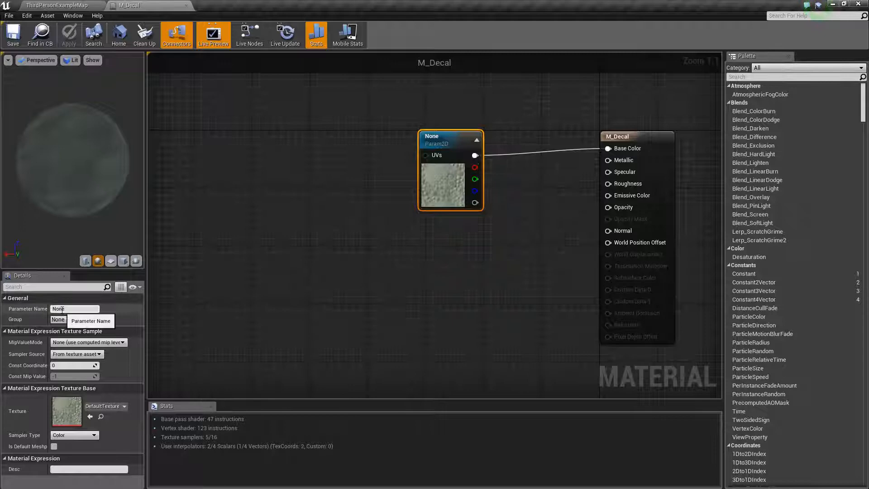
type("Texture")
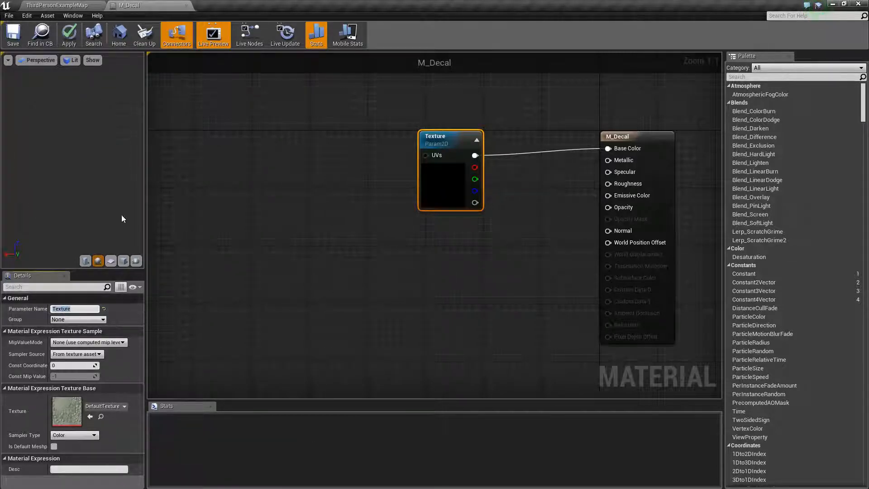
left_click(12, 35)
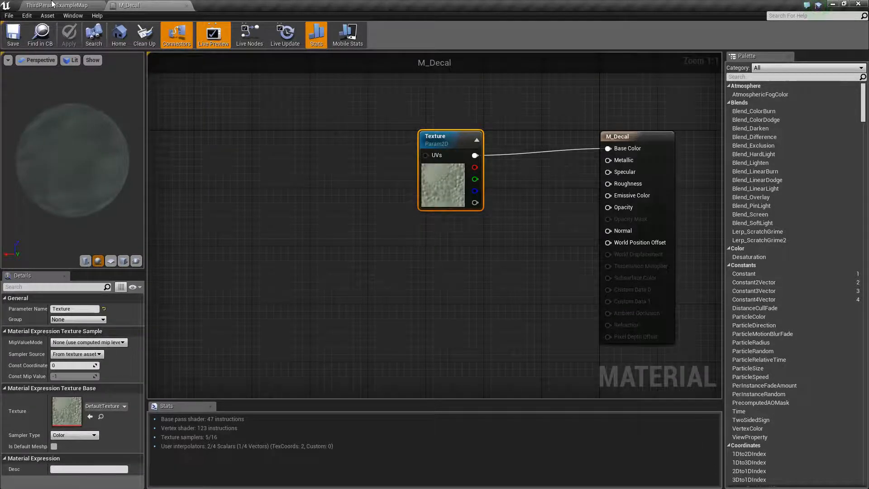
left_click(60, 6)
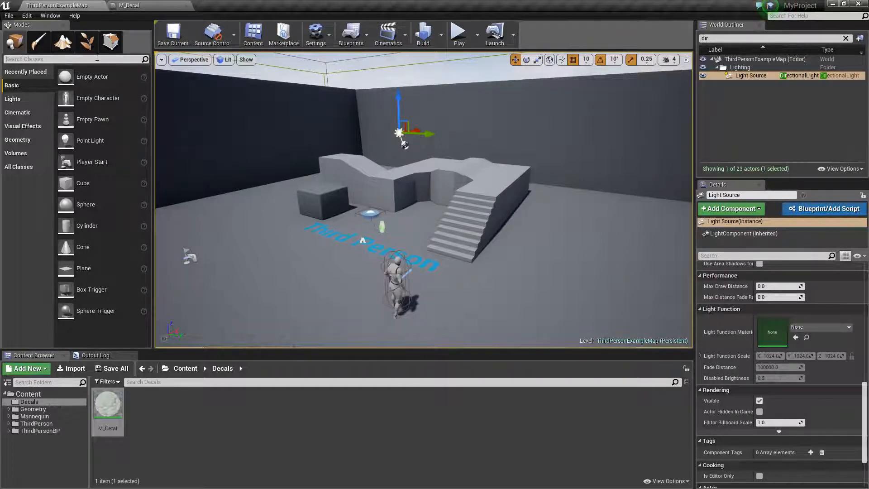
Find Deferred Decal in Modes and place it on the level floor.
type("decal")
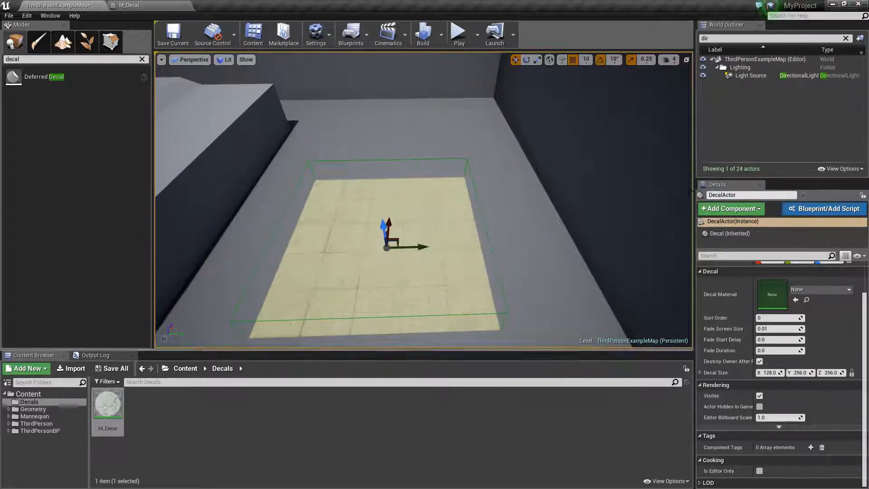
Assign M_Decal as the decal actor's Decal Material so the sandy texture shows on the floor.
left_click(845, 38)
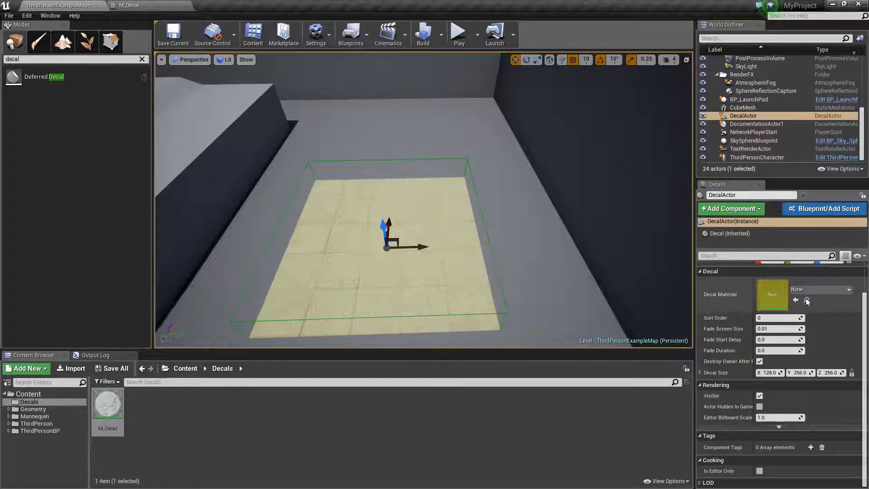
left_click(848, 290)
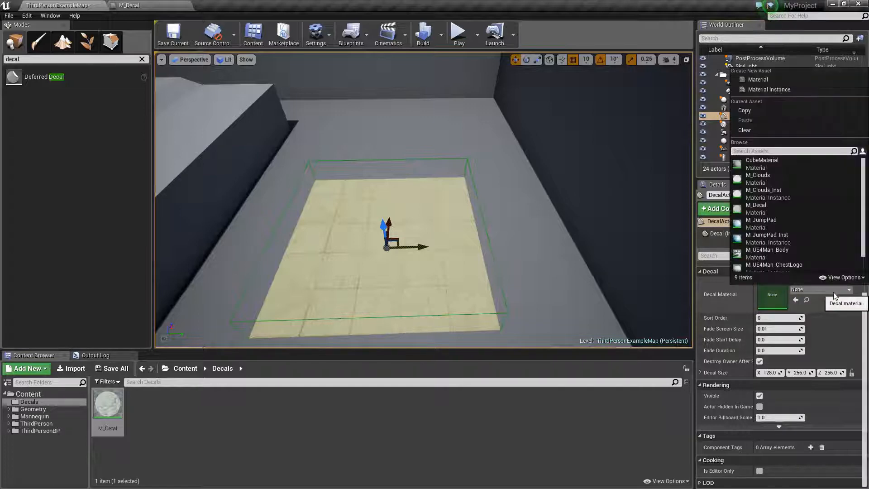
type("M_de")
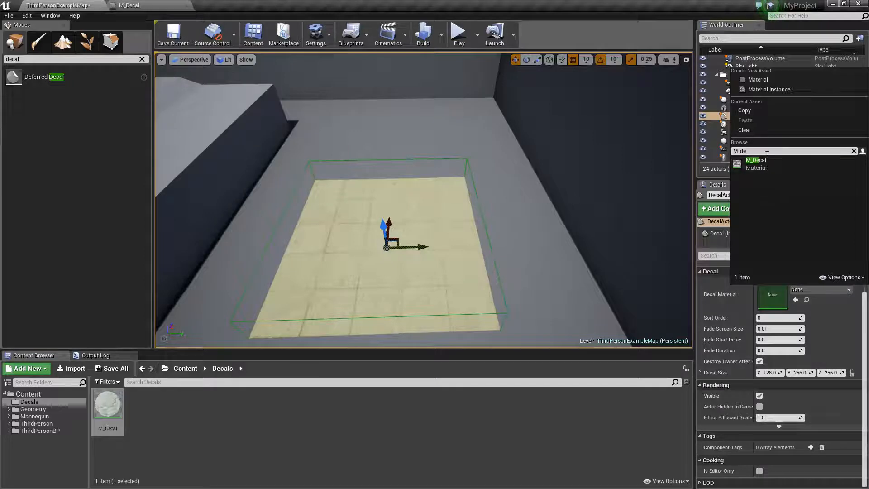
left_click(755, 160)
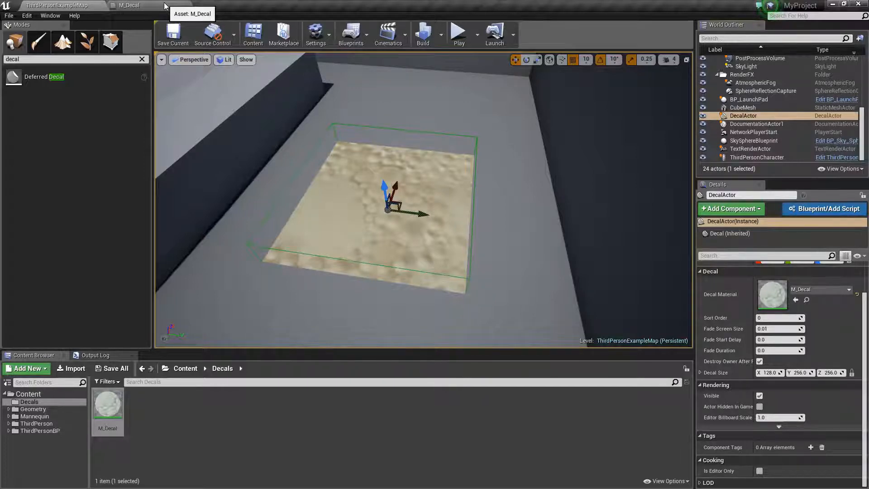
mouse_move(199, 444)
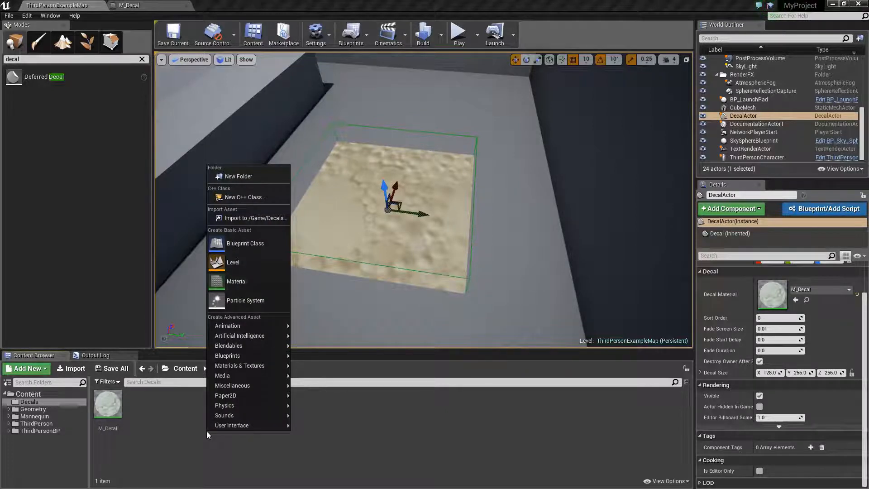
mouse_move(239, 365)
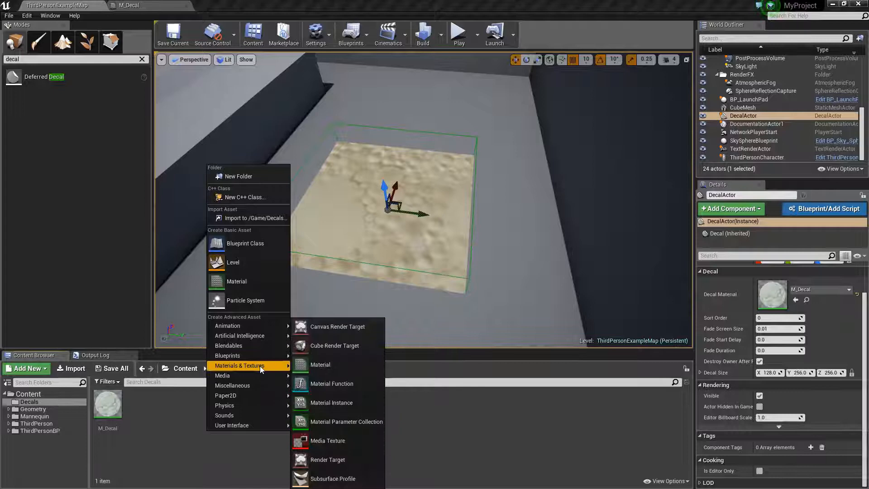
mouse_move(331, 384)
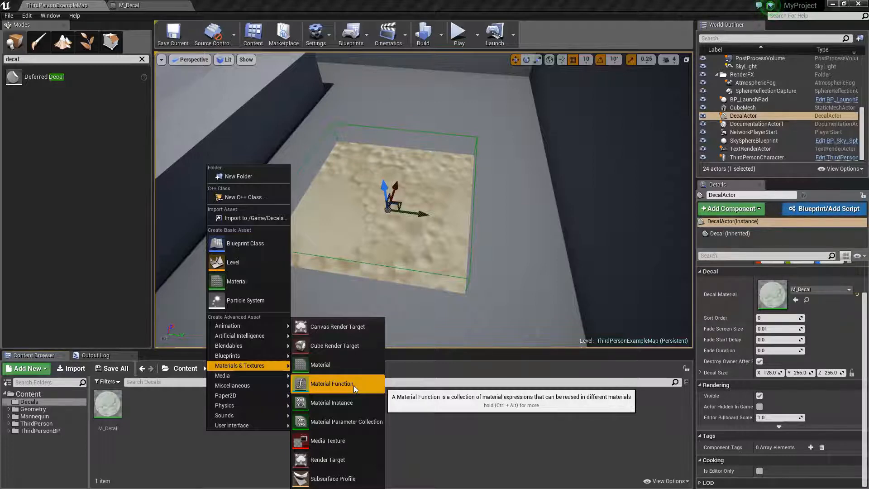
Create a new Material Function asset in the Decals folder.
left_click(331, 383)
type("_TextureAt")
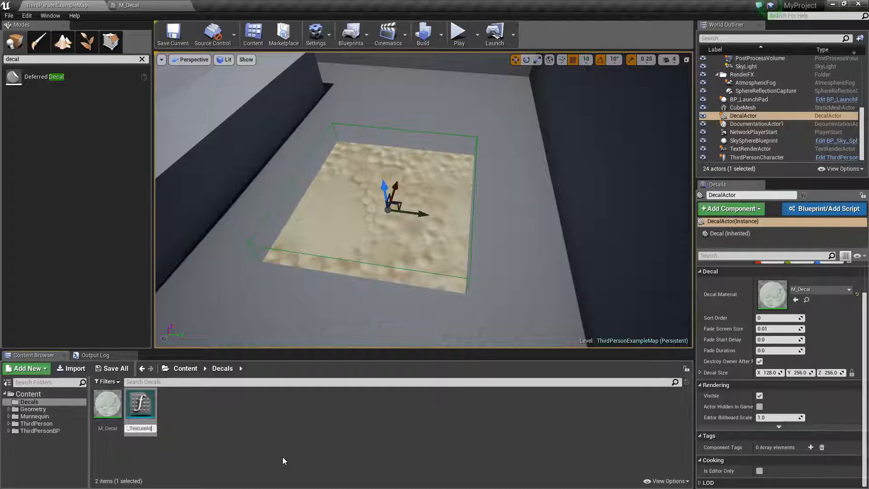
mouse_move(139, 401)
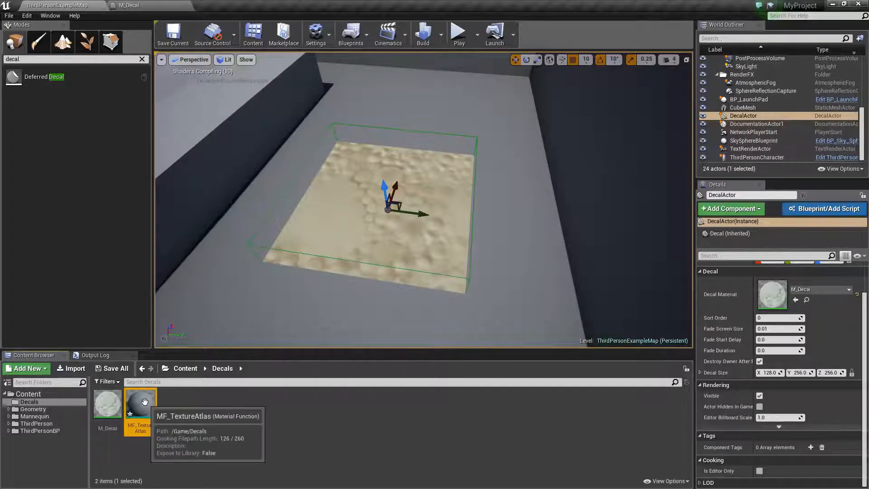
Open MF_TextureAtlas in the Material Function editor.
double_click(139, 402)
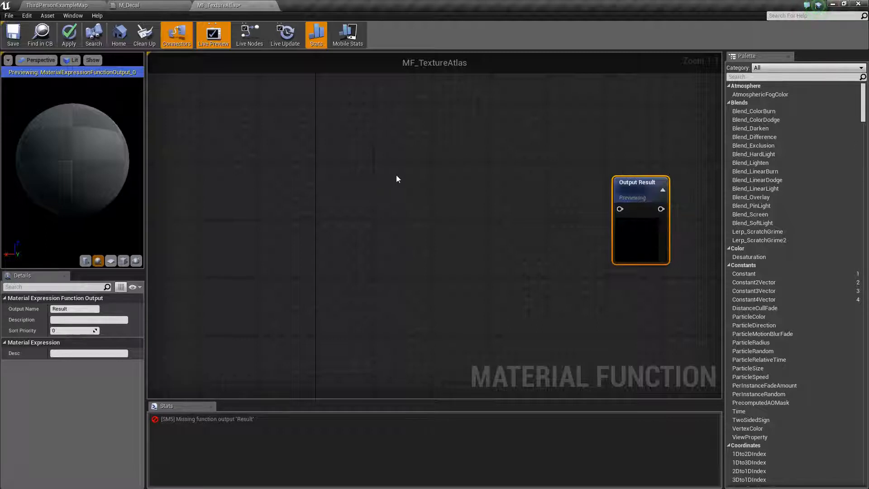
mouse_move(409, 167)
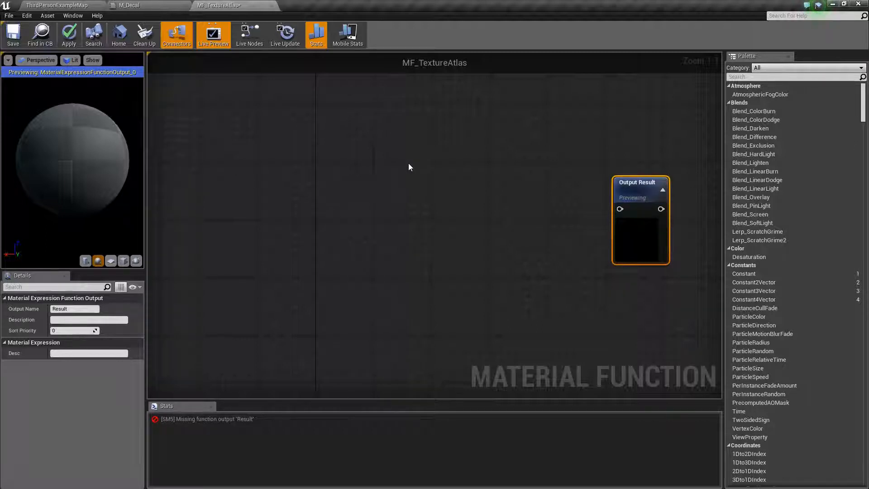
mouse_move(343, 201)
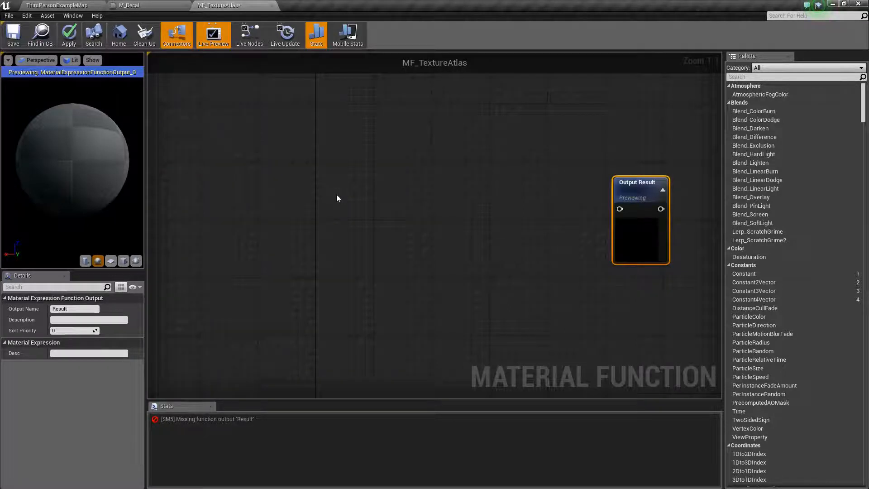
mouse_move(304, 186)
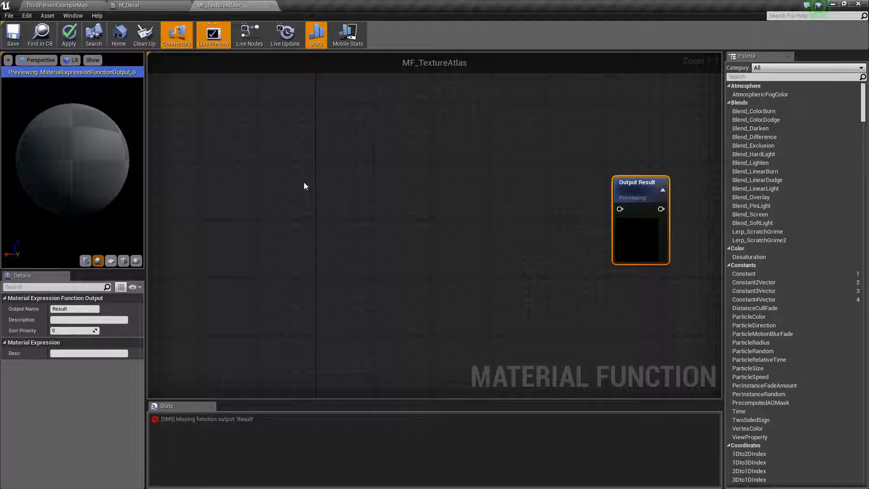
Add a TextureCoordinate (TexCoord[0]) node and position it in MF_TextureAtlas's graph.
left_click(287, 176)
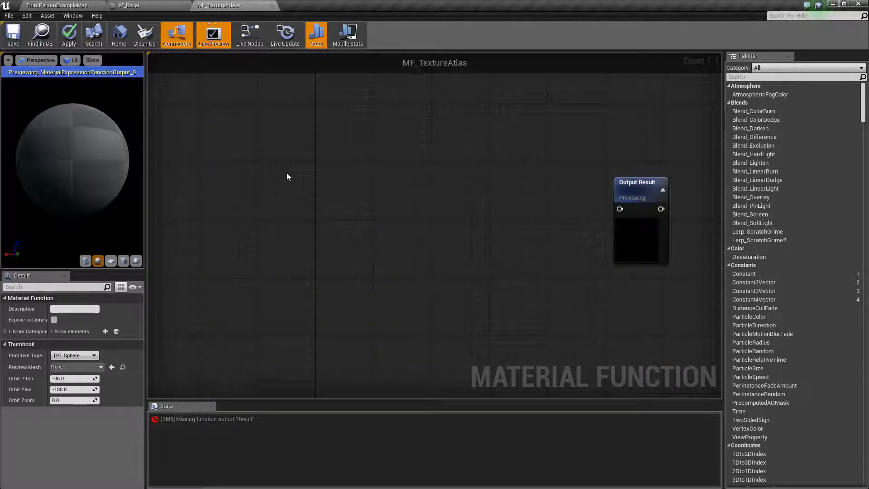
mouse_move(278, 178)
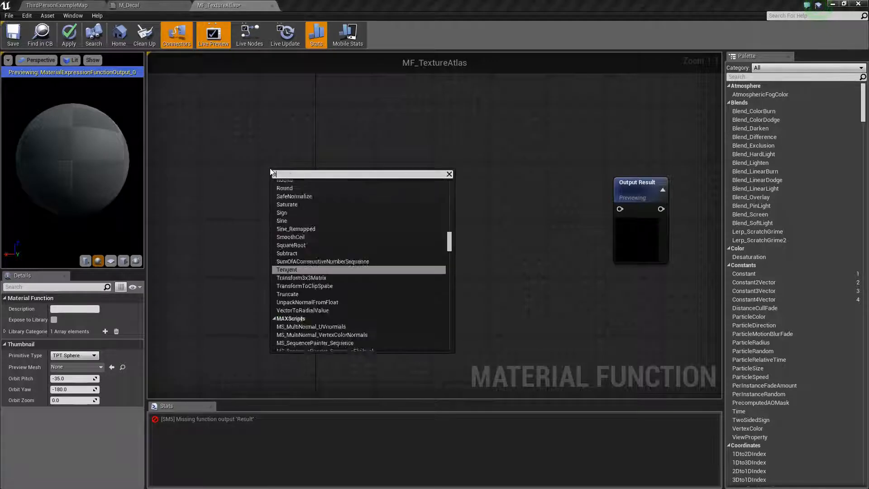
type("texture coo")
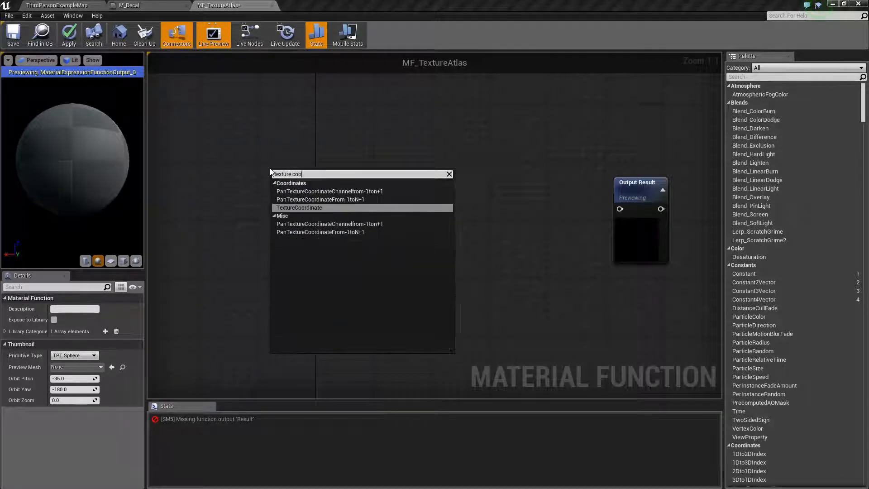
left_click(300, 207)
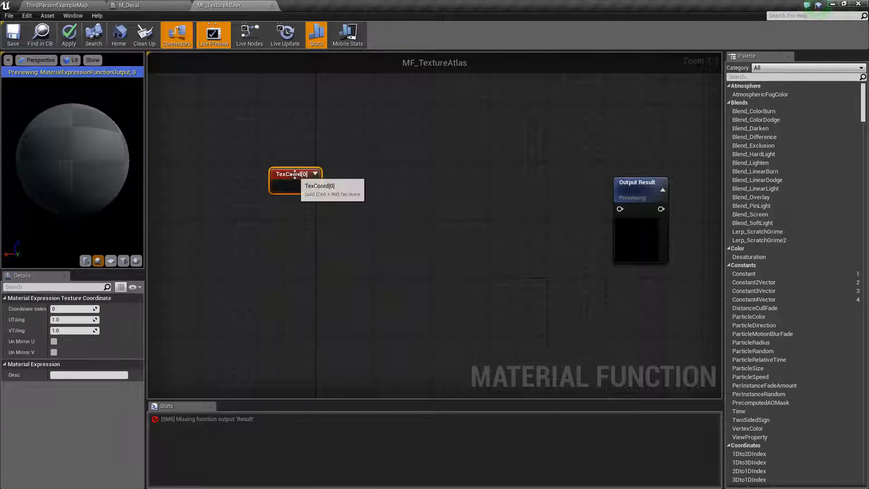
left_click_drag(295, 174, 275, 153)
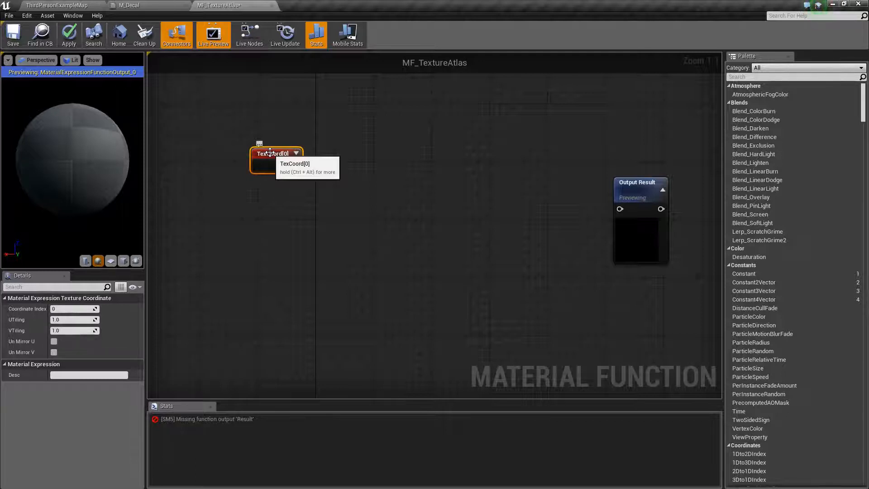
mouse_move(273, 219)
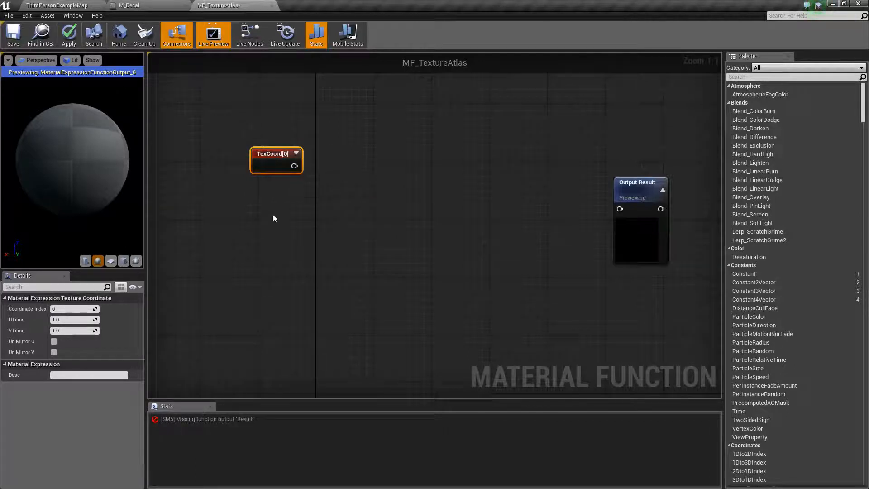
left_click_drag(276, 161, 283, 138)
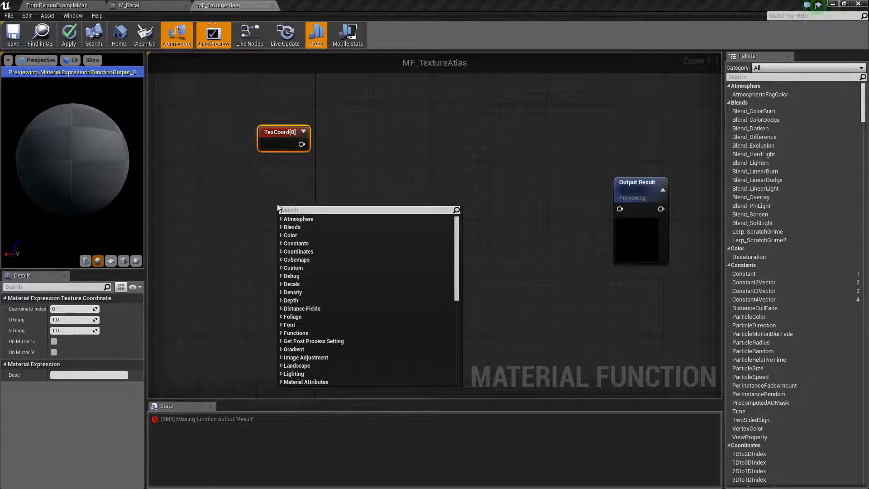
Add FunctionInput nodes, make the first a Function Input Scalar and start naming it Atlas Size.
type("funciton")
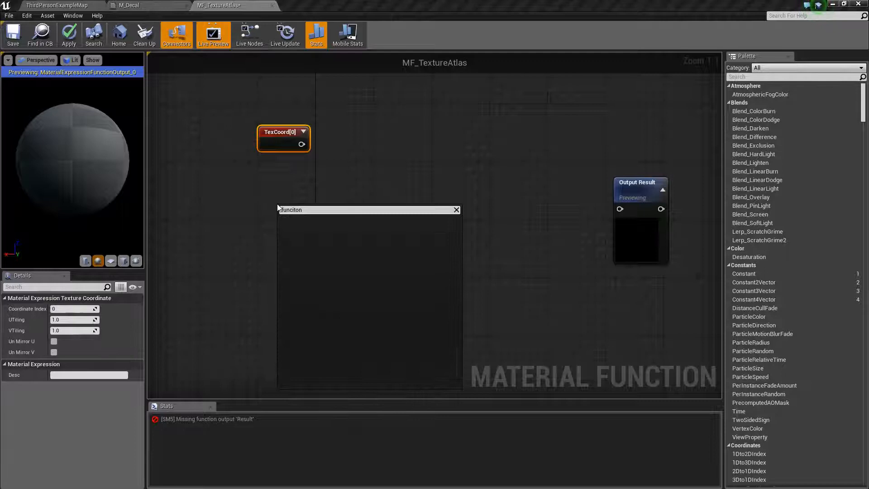
type("func")
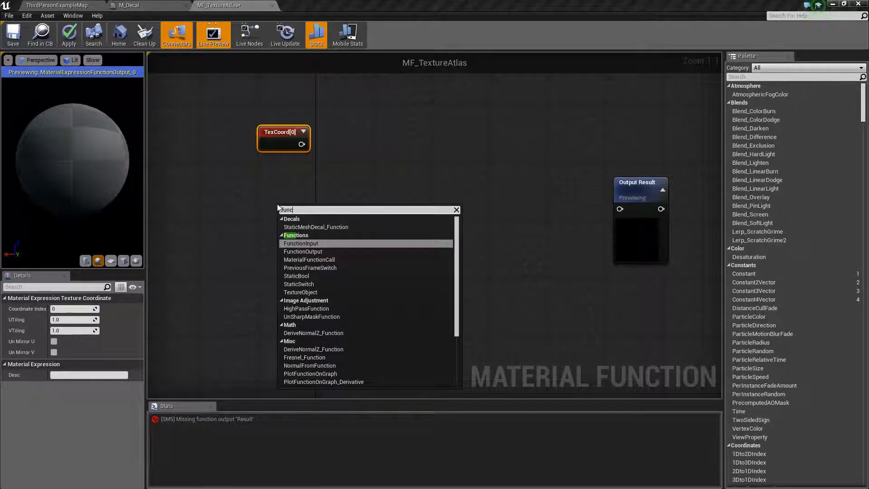
mouse_move(320, 245)
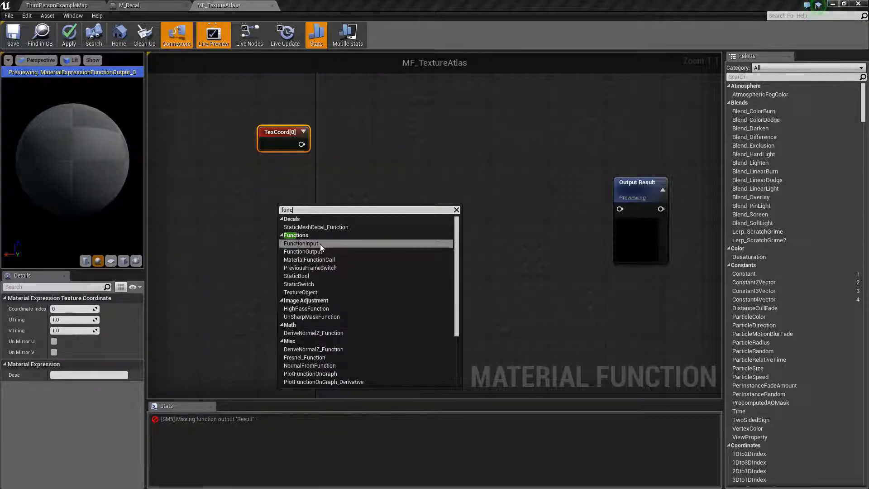
left_click(301, 243)
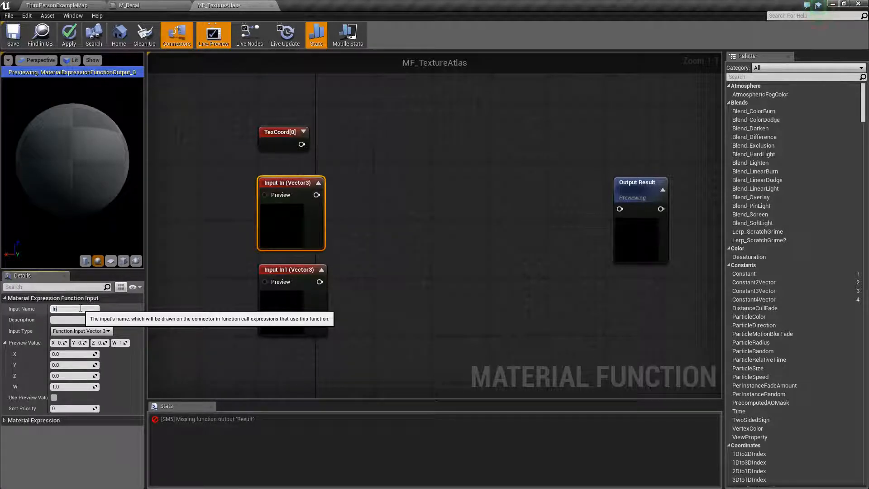
mouse_move(105, 331)
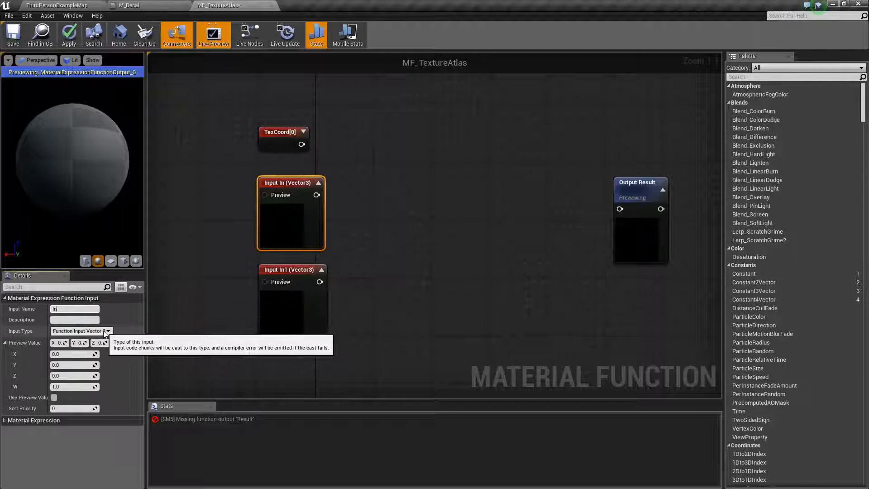
left_click(108, 331)
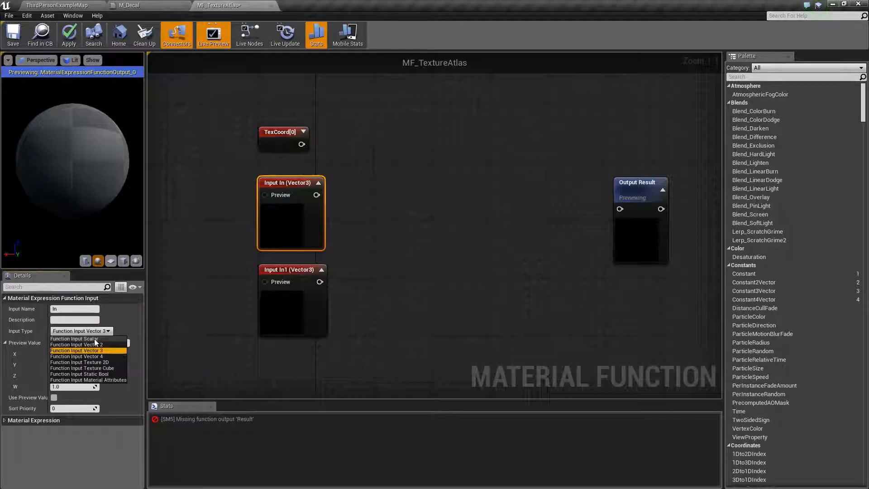
left_click(73, 338)
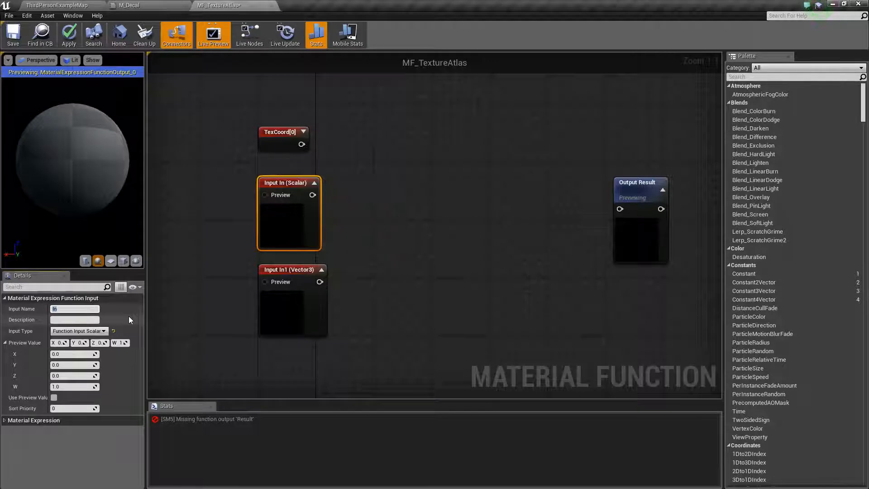
mouse_move(73, 309)
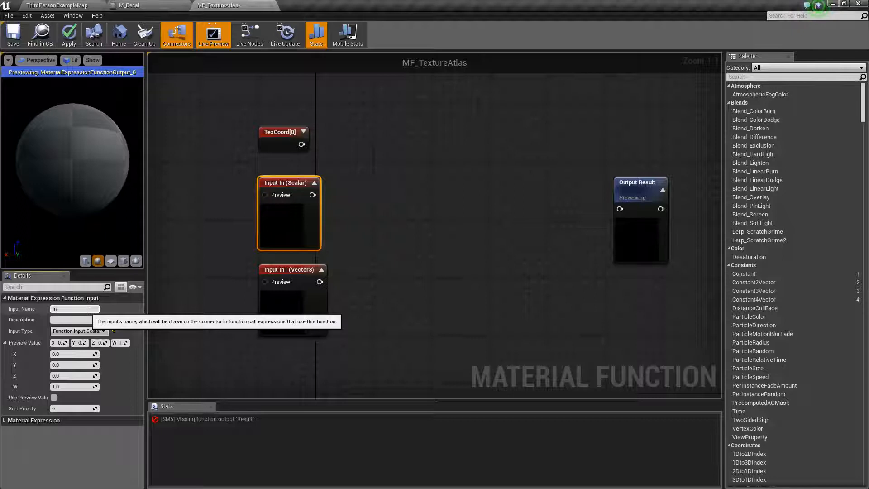
type("A")
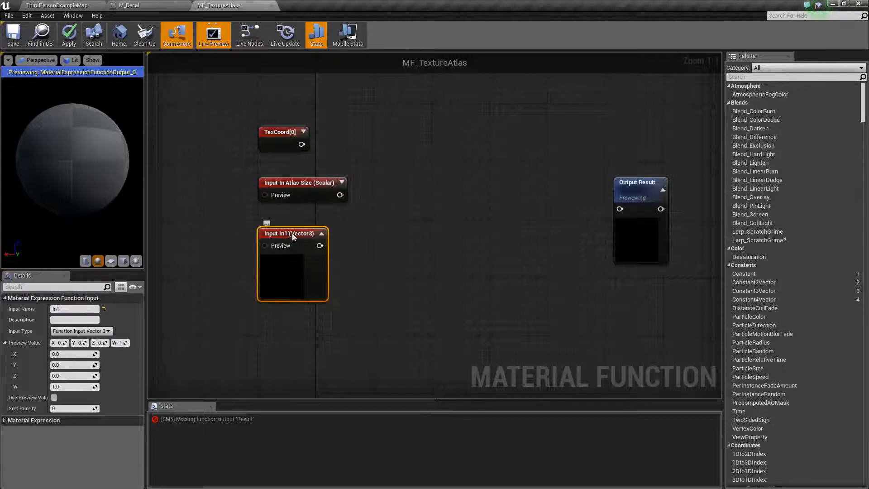
mouse_move(81, 332)
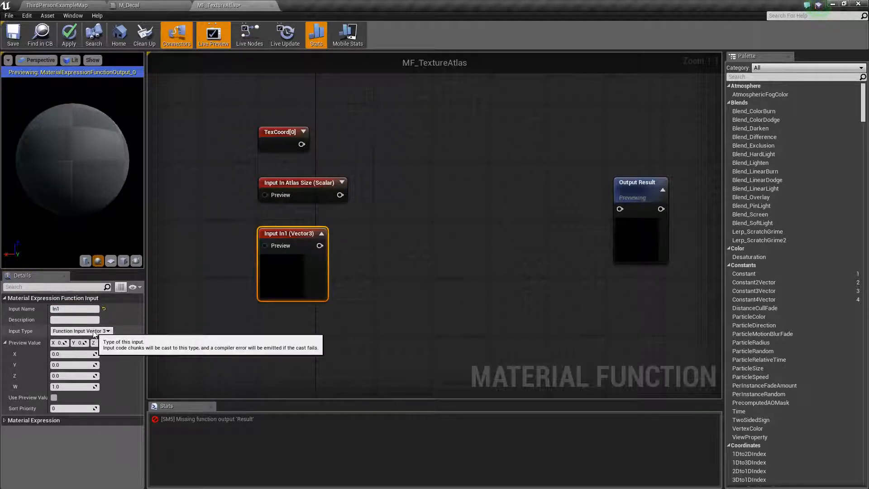
Set the Vector2 input's name to 'In Row, Column' and reposition the TexCoord, input and output nodes.
left_click(82, 332)
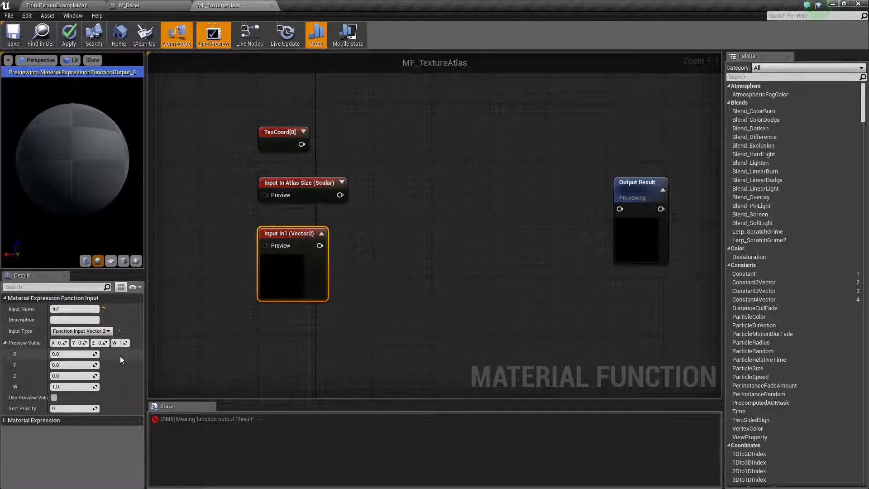
mouse_move(122, 388)
type(" Row, Column")
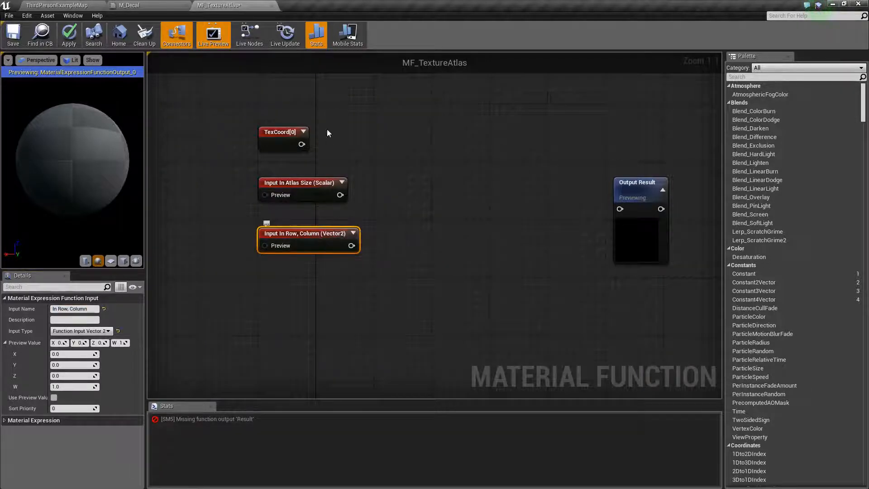
left_click(283, 132)
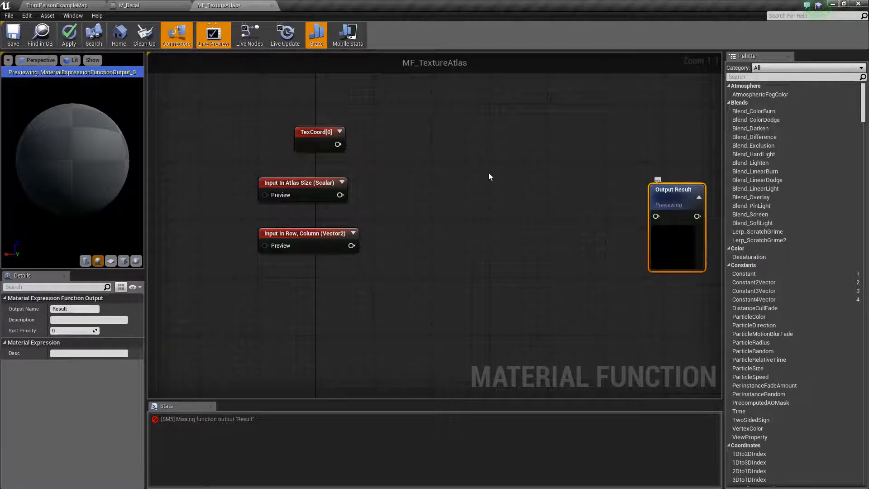
left_click(299, 233)
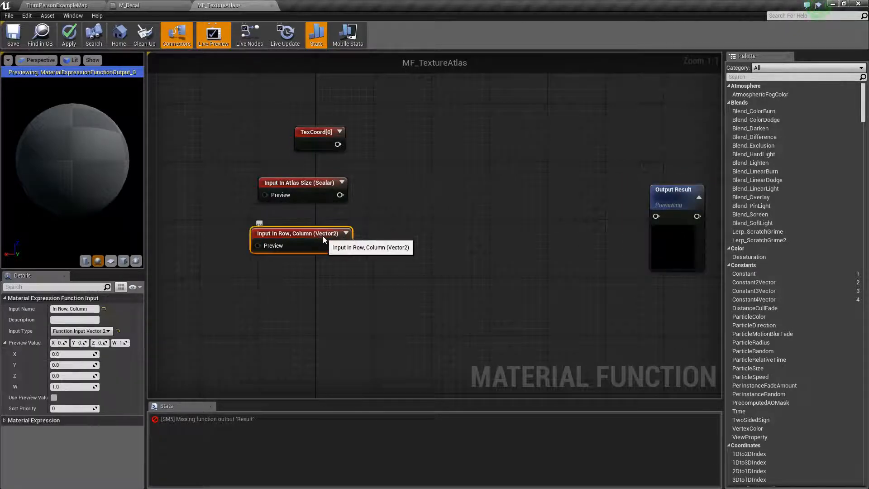
mouse_move(379, 195)
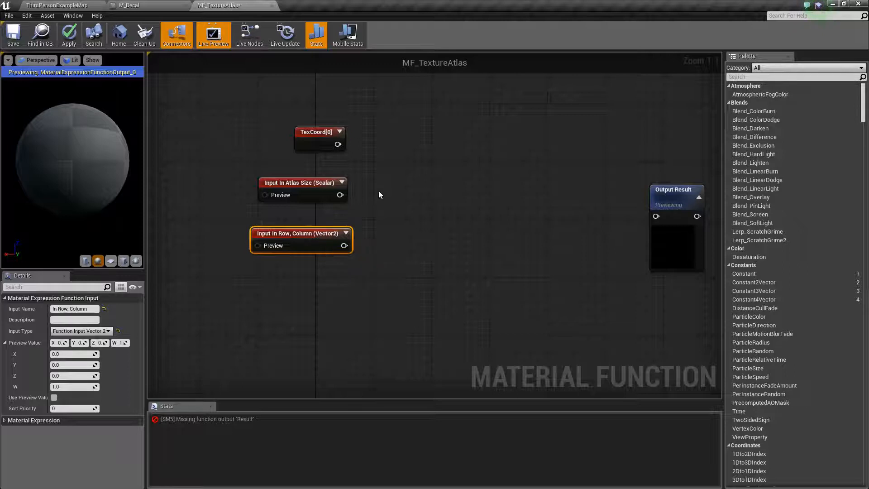
mouse_move(337, 148)
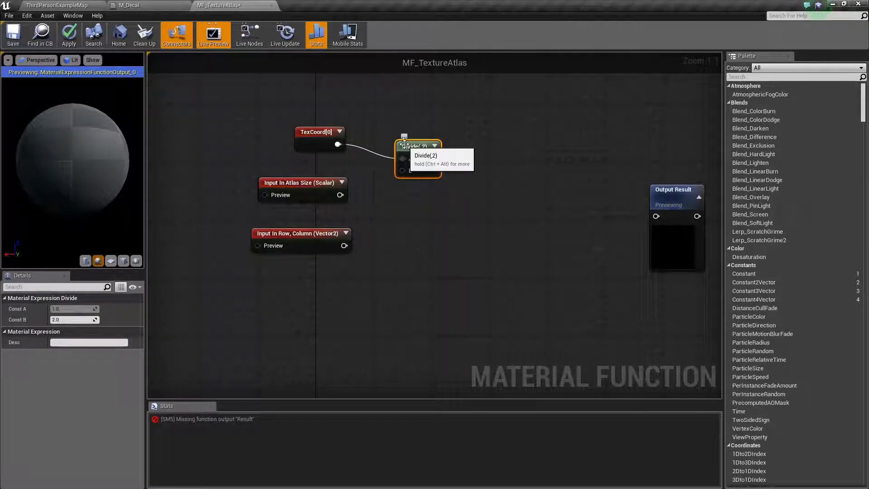
mouse_move(359, 186)
type("add")
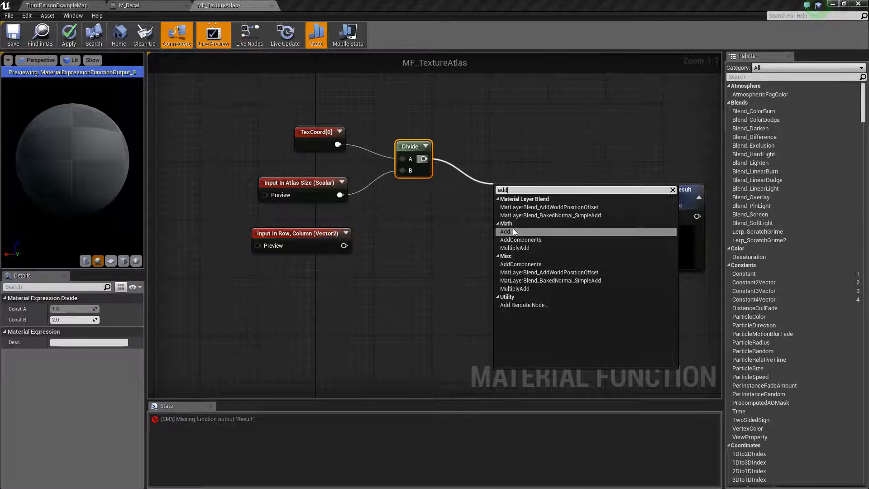
Divide TexCoord[0] by Atlas Size into an Add wired to Output Result, plus a one-over-Atlas-Size divide.
left_click(504, 231)
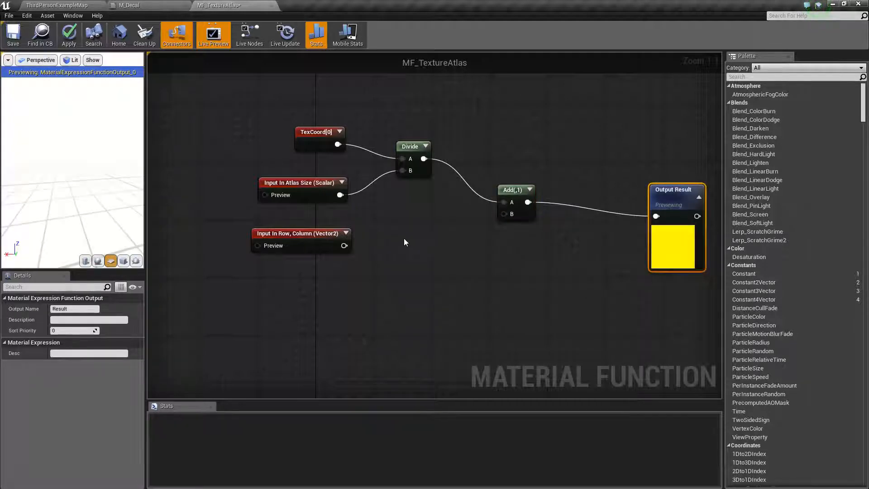
mouse_move(339, 195)
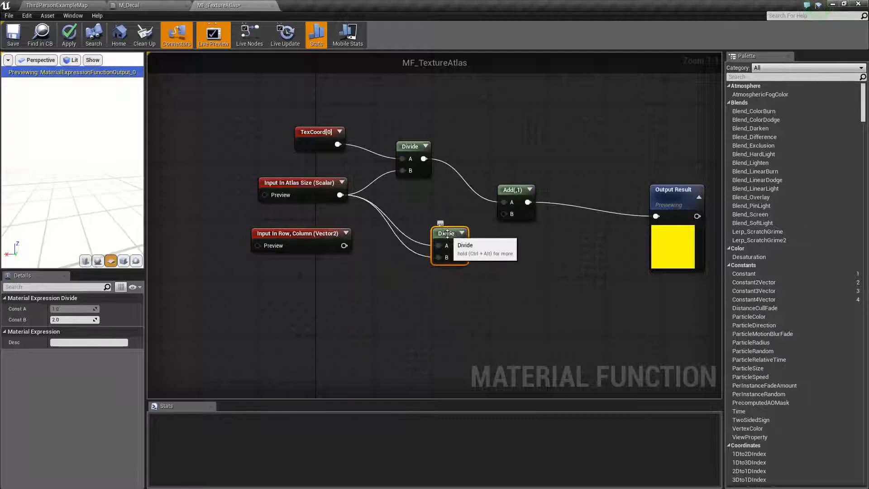
mouse_move(438, 245)
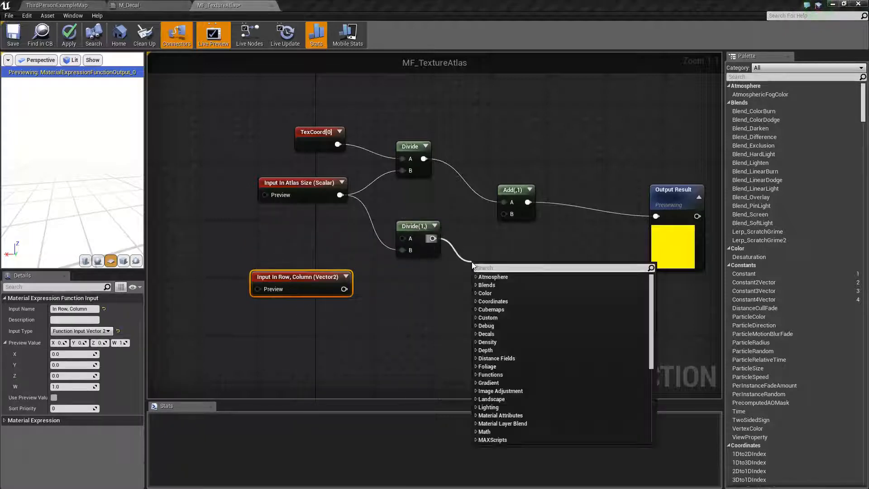
Multiply the one-over-Atlas-Size cell size by In Row, Column and feed it into the Add's B input.
left_click(493, 268)
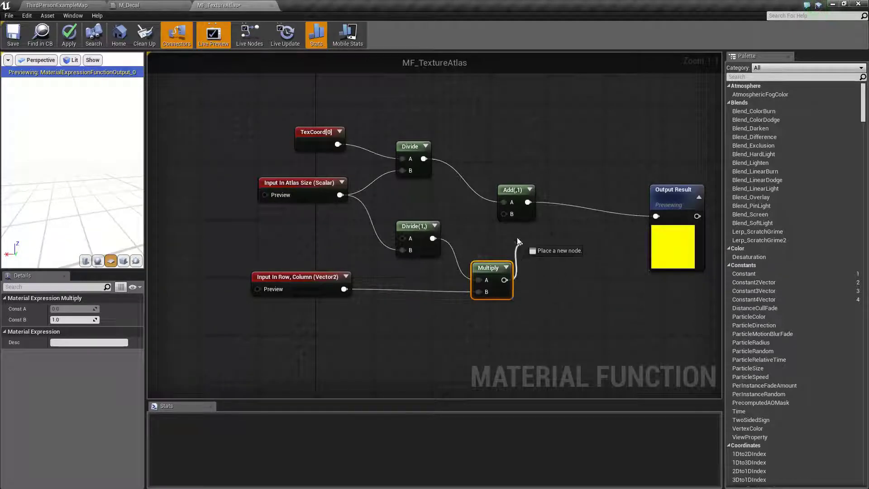
mouse_move(510, 190)
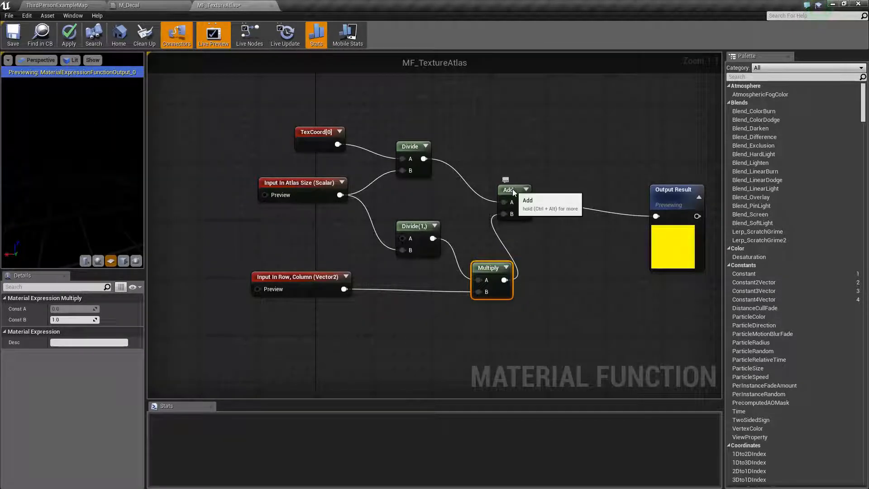
left_click(514, 189)
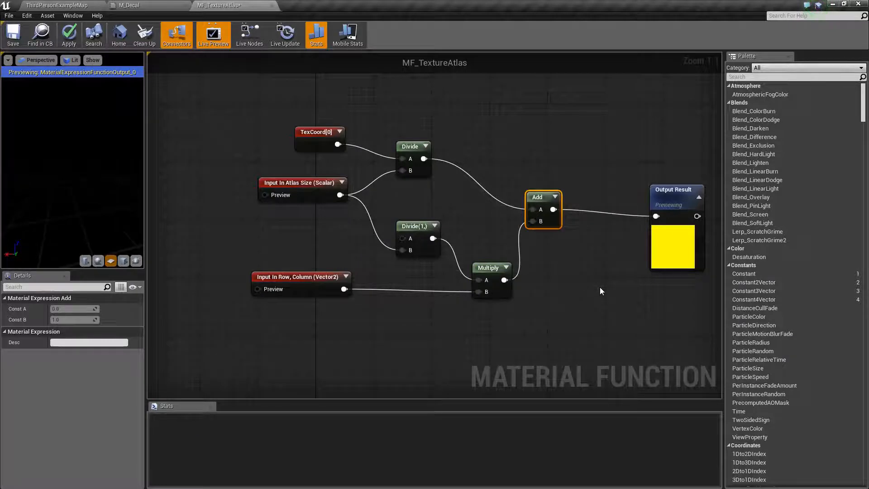
left_click(11, 35)
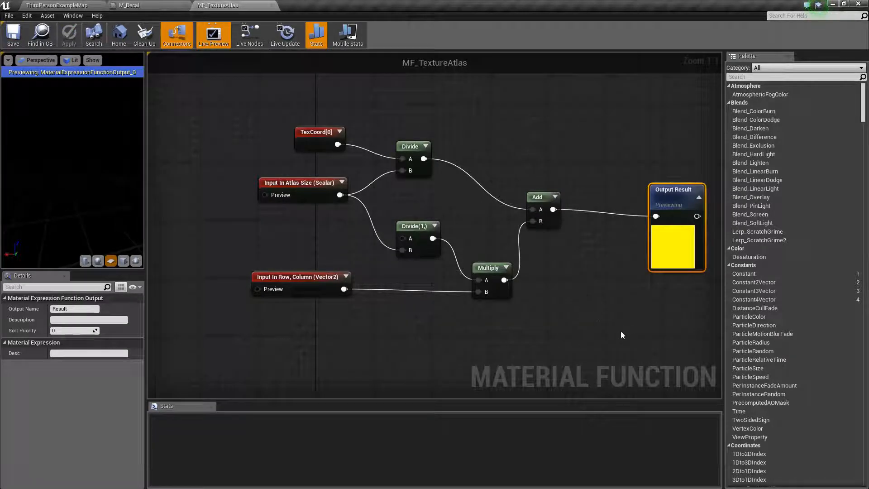
mouse_move(279, 194)
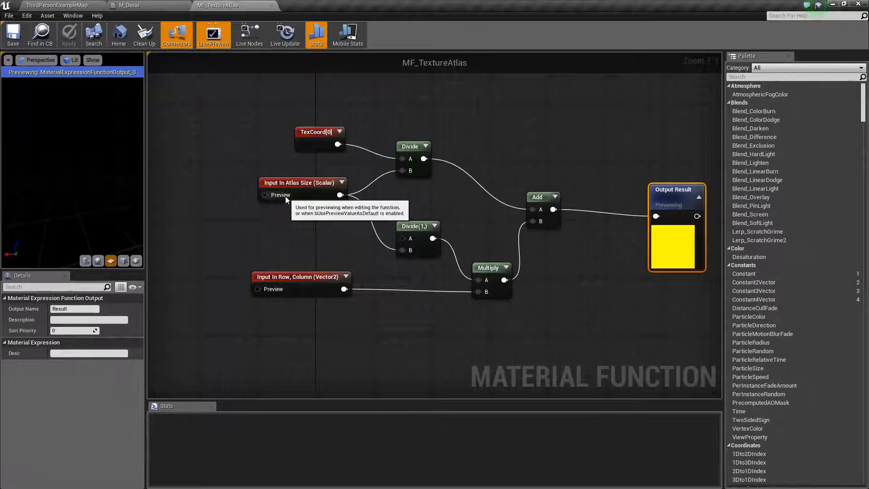
mouse_move(260, 295)
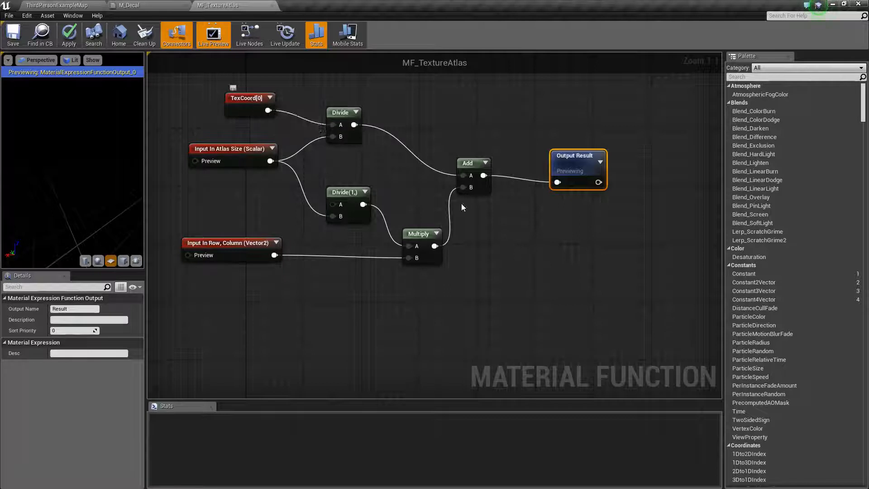
mouse_move(74, 309)
type("texture sa")
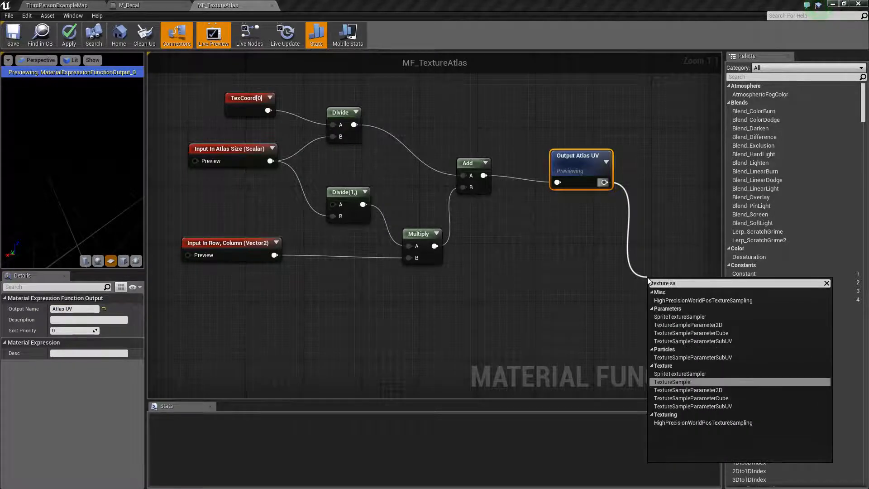
Feed Atlas UV into a new Texture Sample and assign the Flipbook texture, enabling Show Engine Content.
left_click(671, 382)
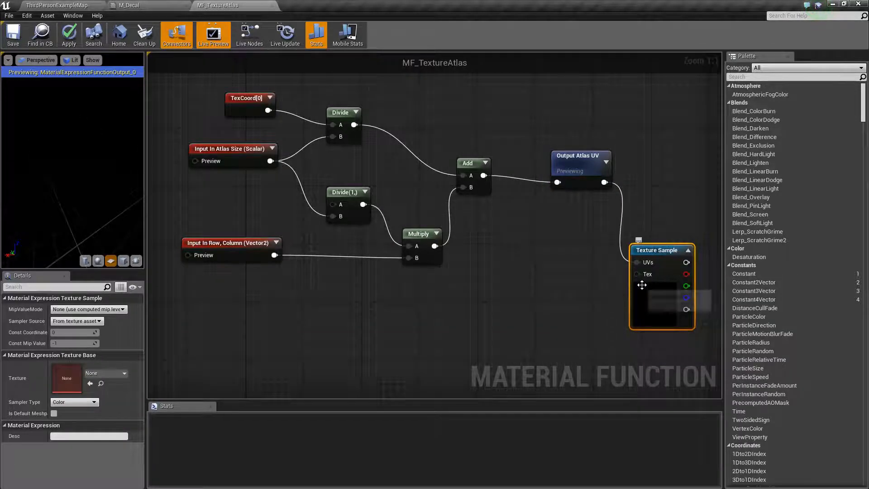
mouse_move(66, 378)
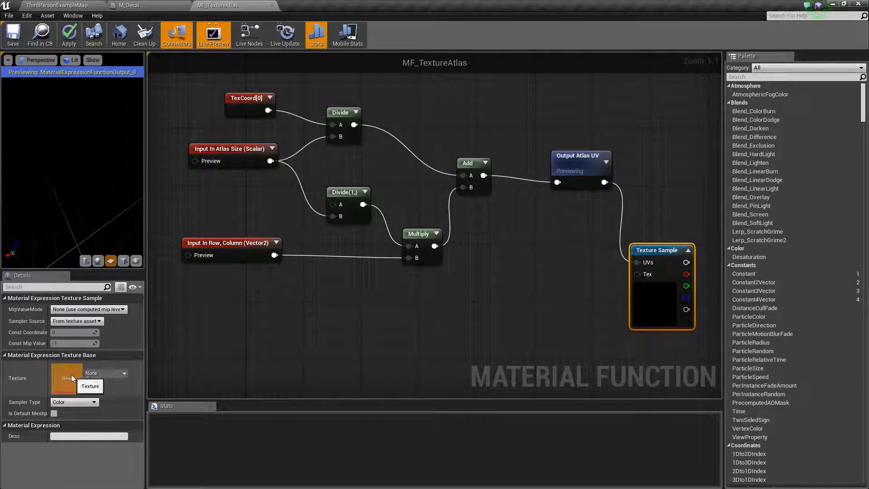
left_click(124, 373)
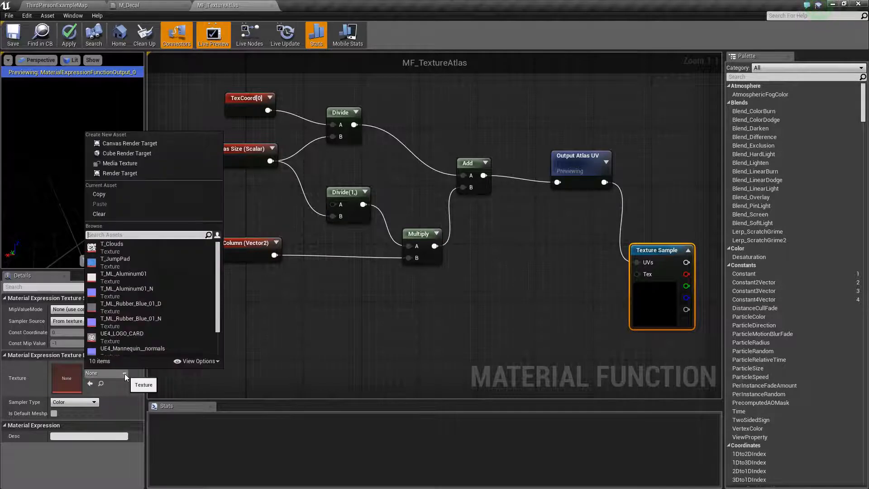
scroll("down", 3)
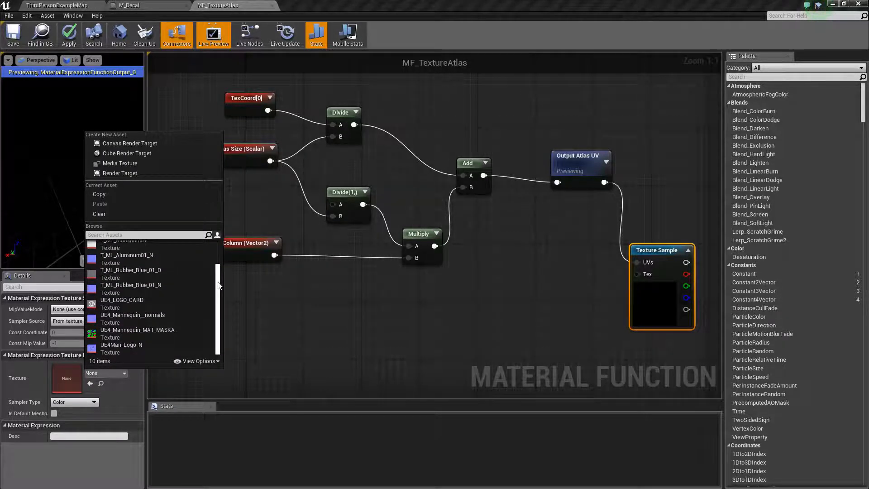
scroll("up", 3)
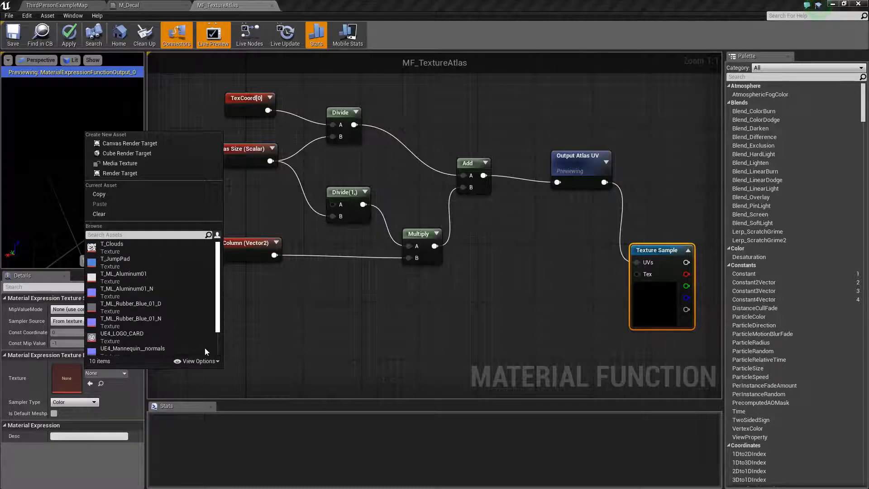
left_click(199, 361)
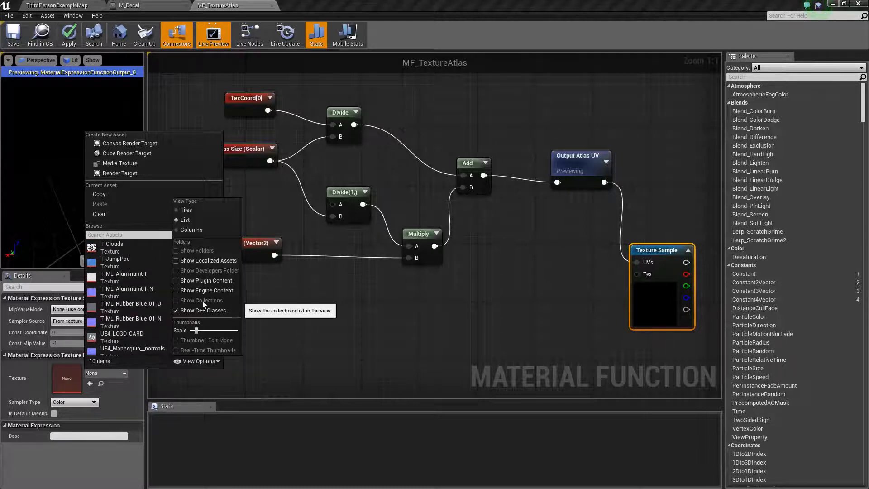
mouse_move(206, 289)
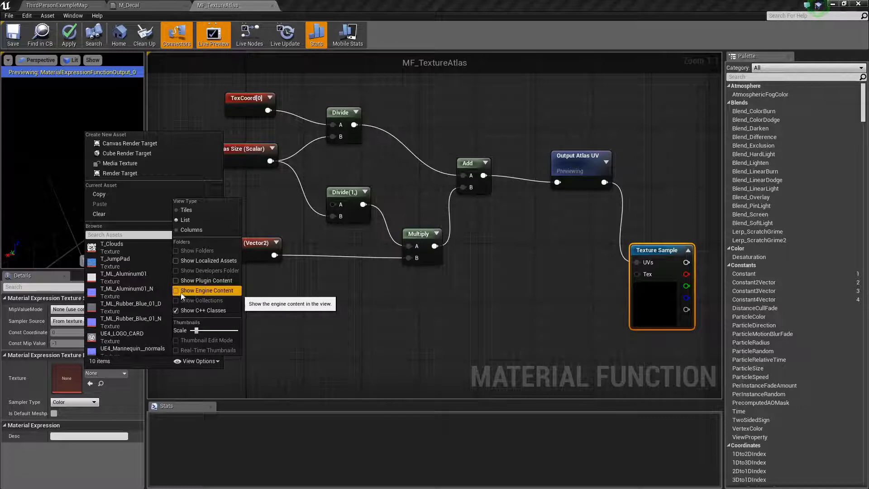
left_click(176, 290)
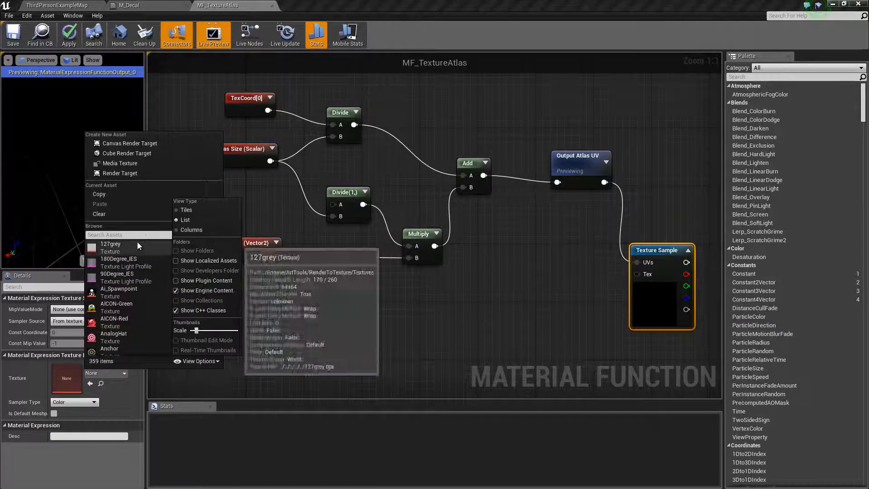
mouse_move(128, 234)
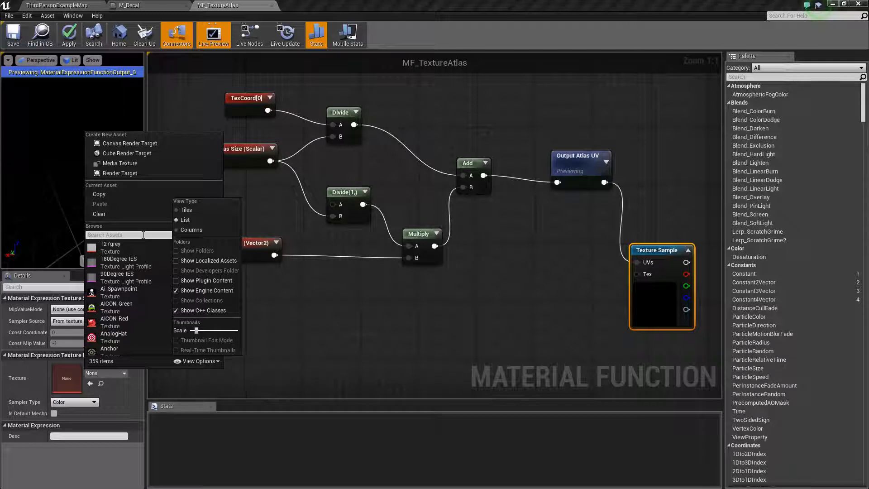
type("fli")
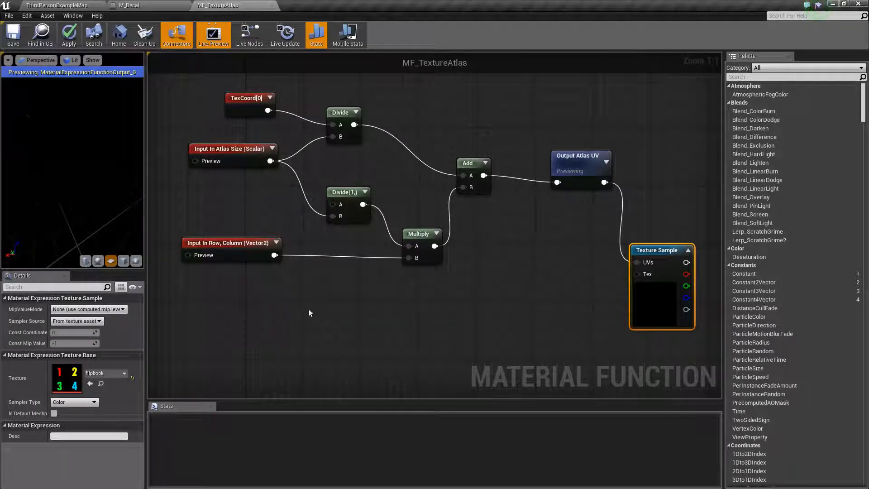
mouse_move(66, 382)
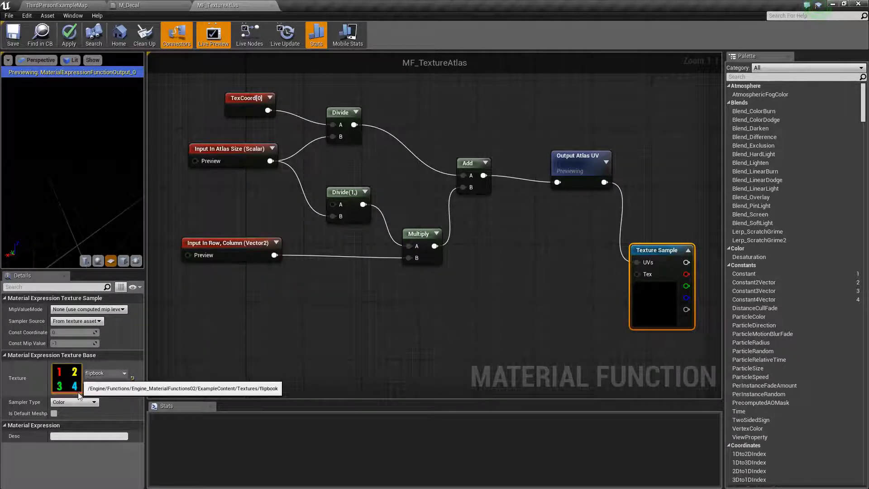
mouse_move(521, 330)
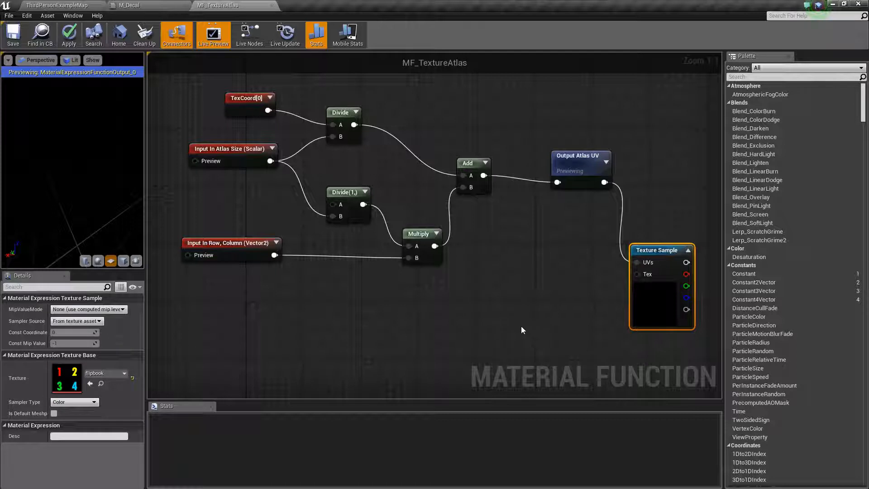
mouse_move(372, 177)
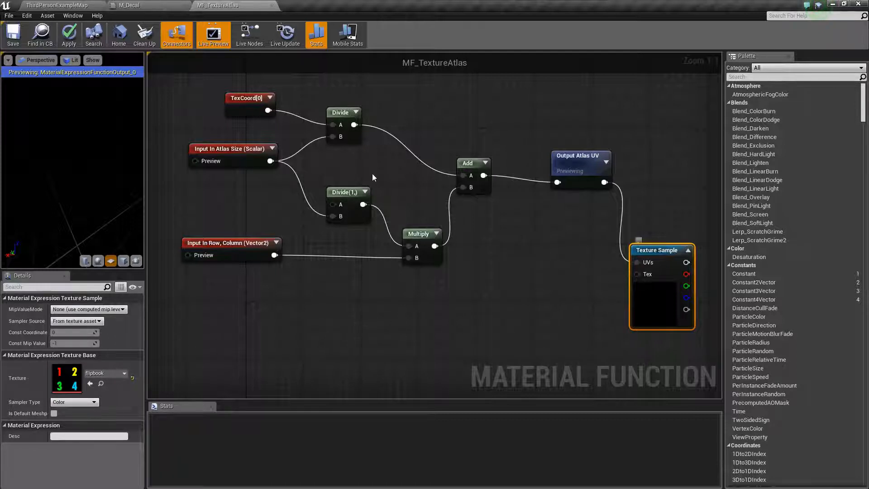
mouse_move(660, 250)
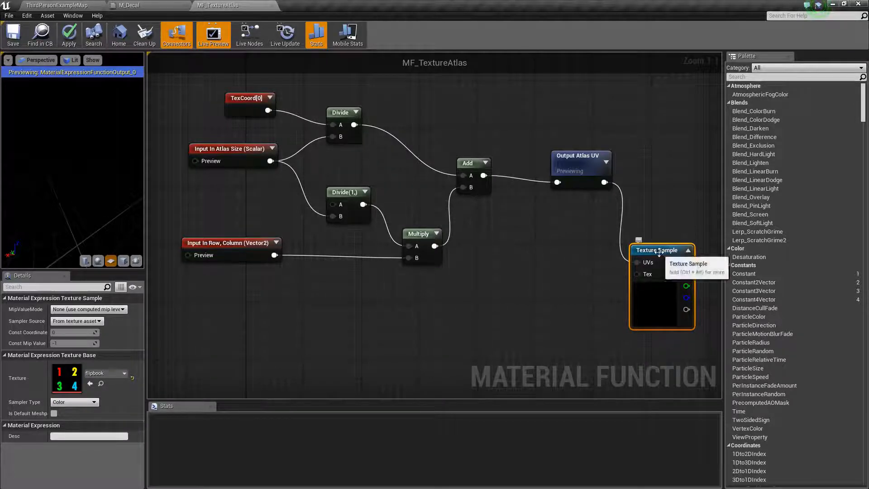
Start previewing the Texture Sample with Atlas Size 2.0 and In Row, Column preview 1,1, showing cell 4.
right_click(659, 250)
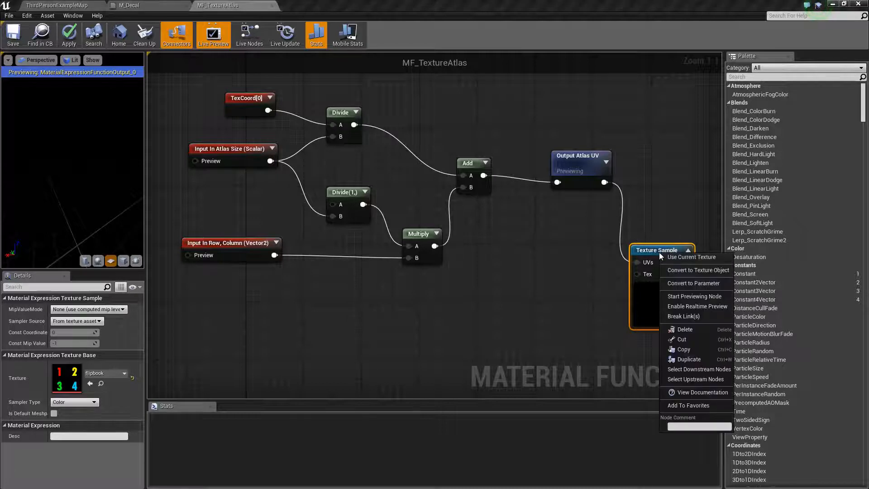
mouse_move(694, 296)
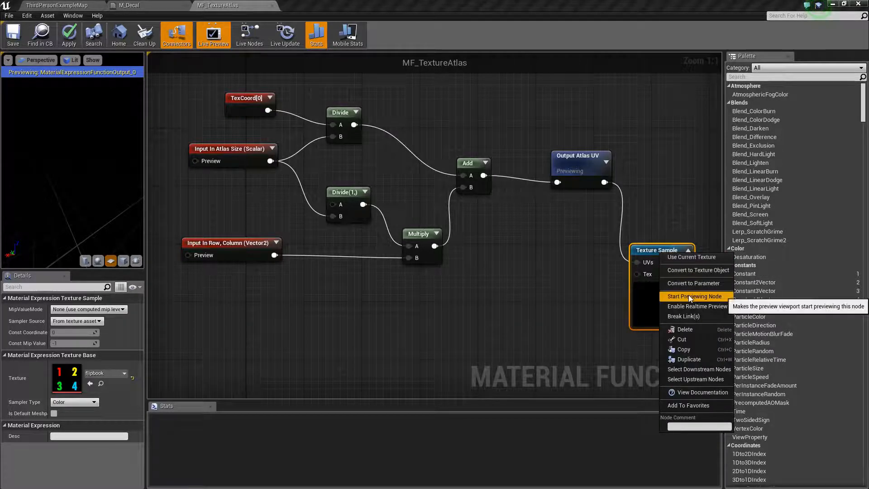
left_click(695, 296)
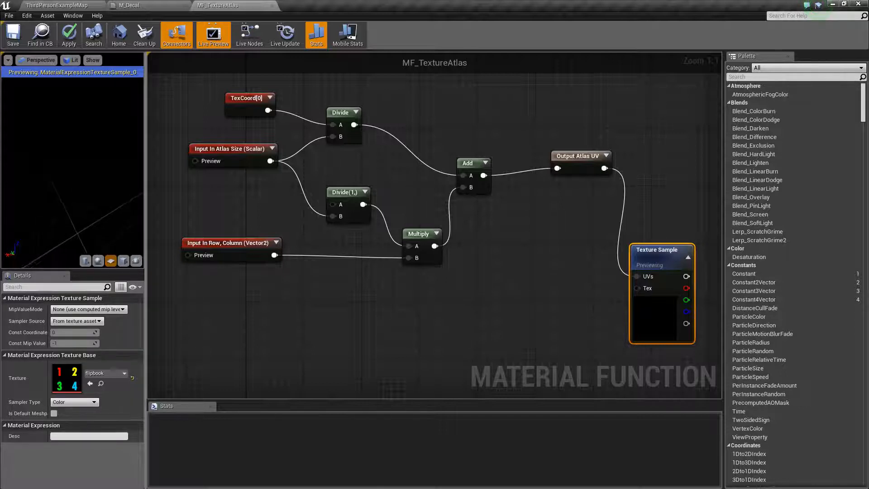
left_click(249, 98)
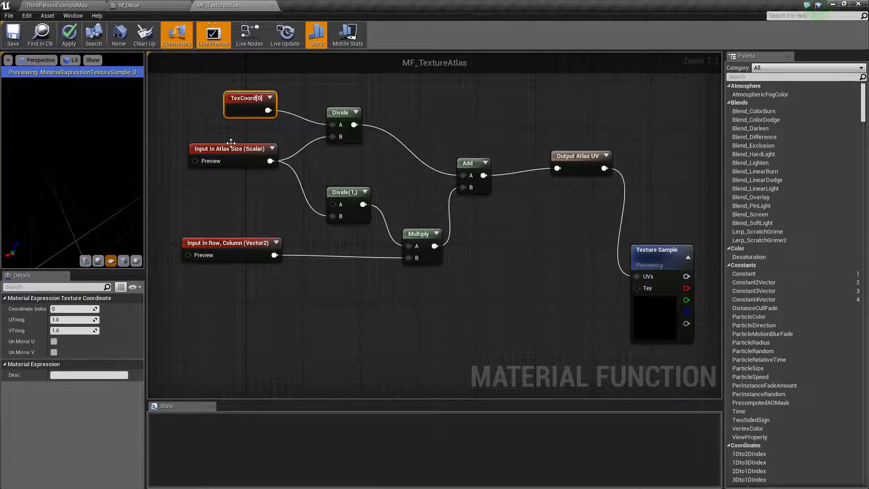
left_click(229, 147)
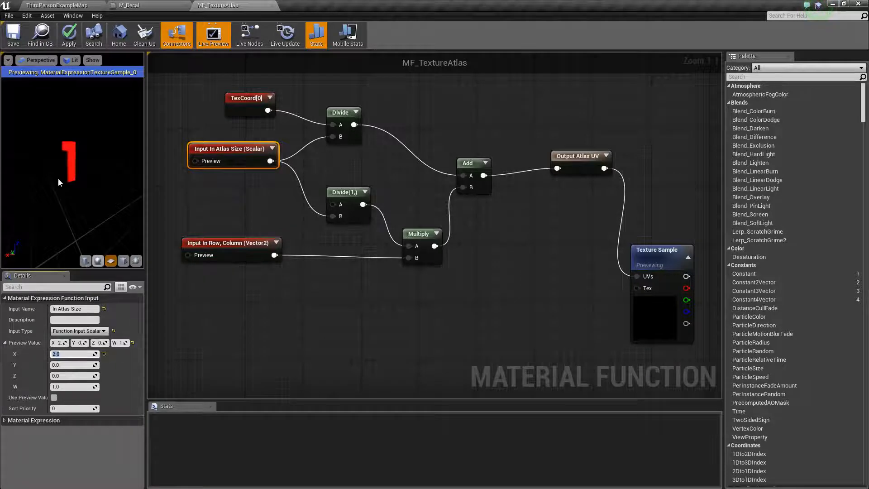
mouse_move(232, 243)
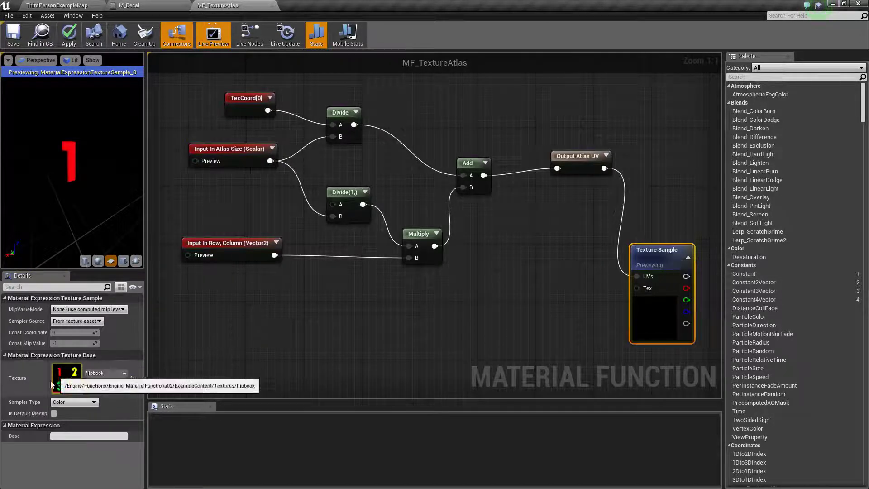
left_click(230, 243)
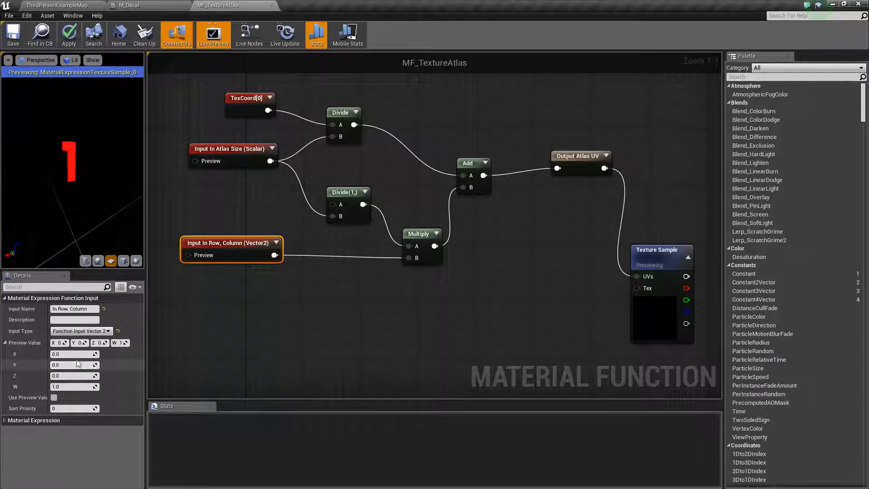
left_click(73, 354)
type("1")
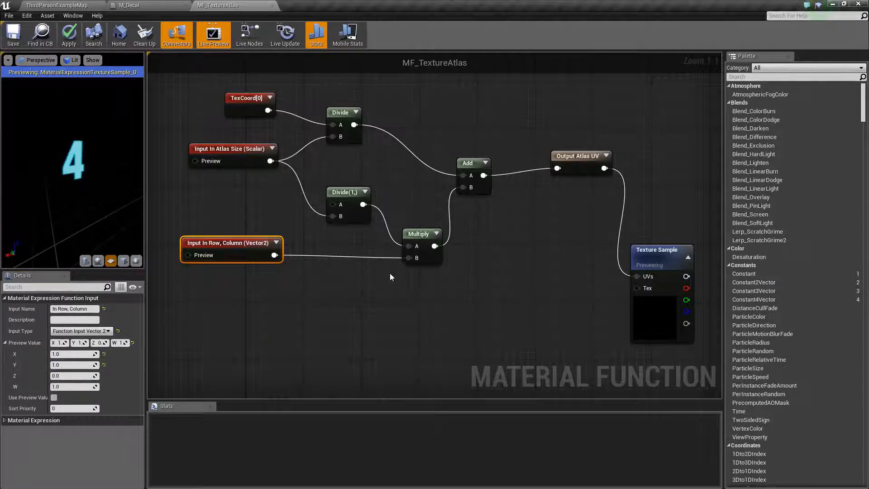
mouse_move(273, 8)
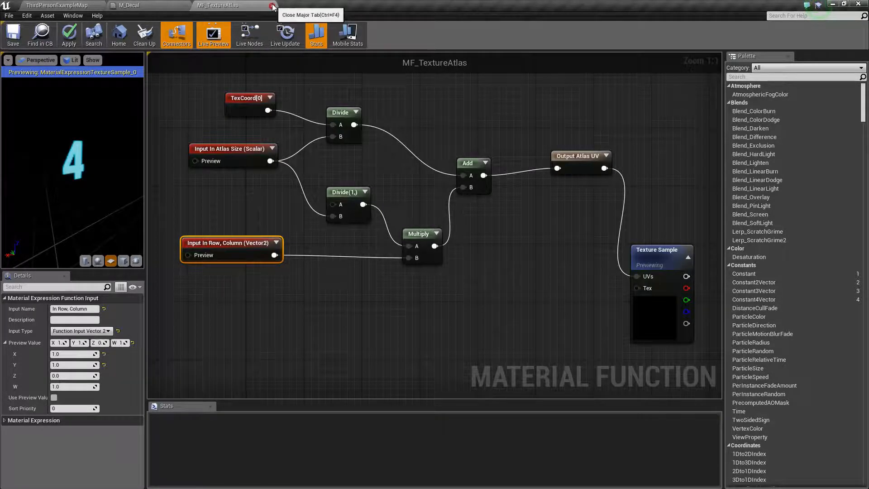
mouse_move(433, 286)
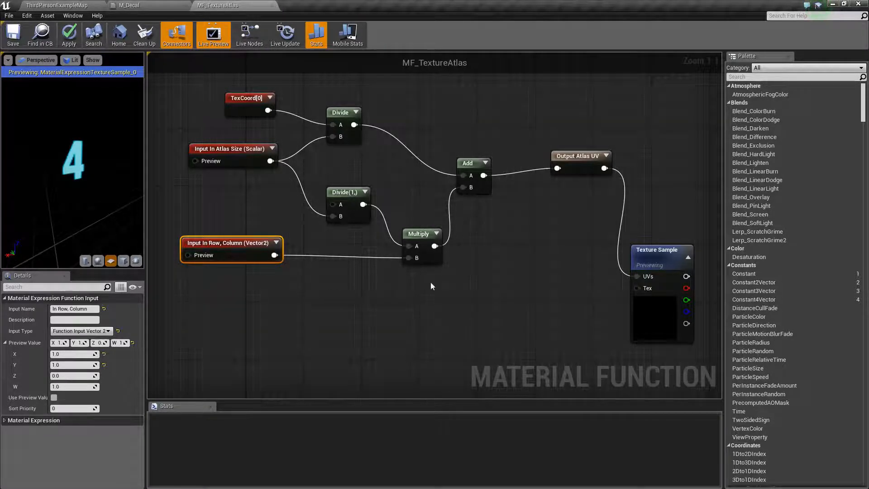
mouse_move(522, 192)
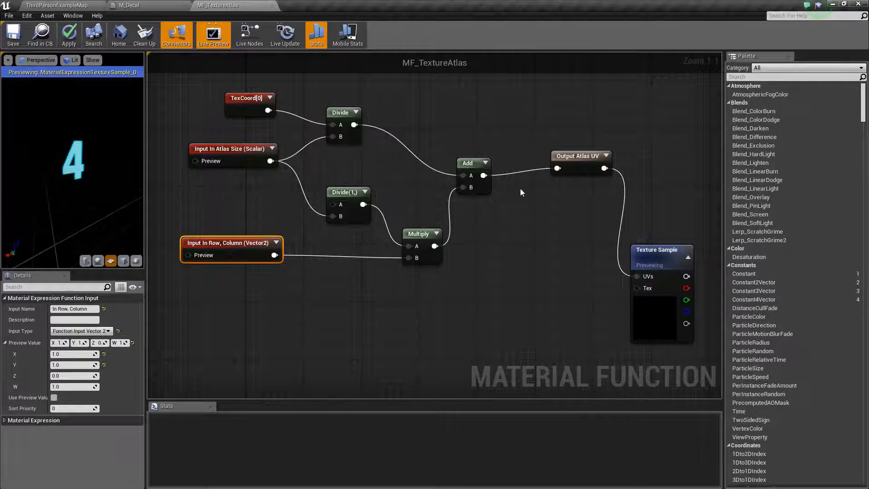
mouse_move(218, 6)
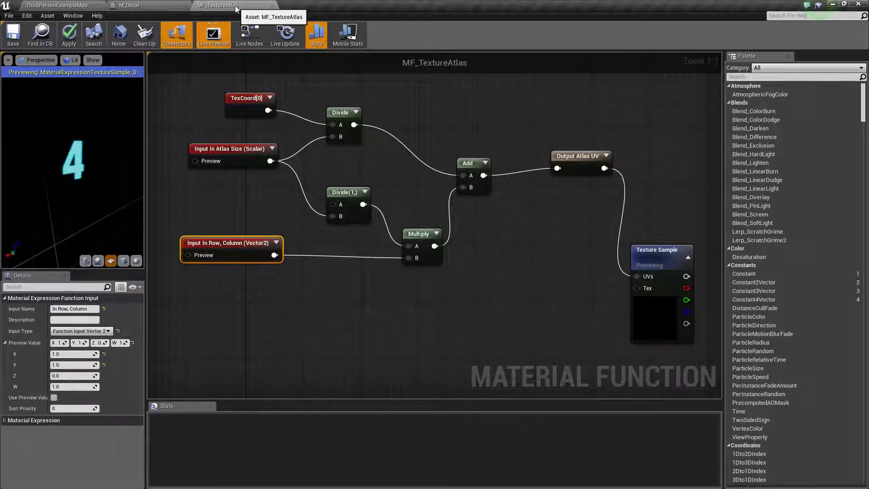
mouse_move(274, 8)
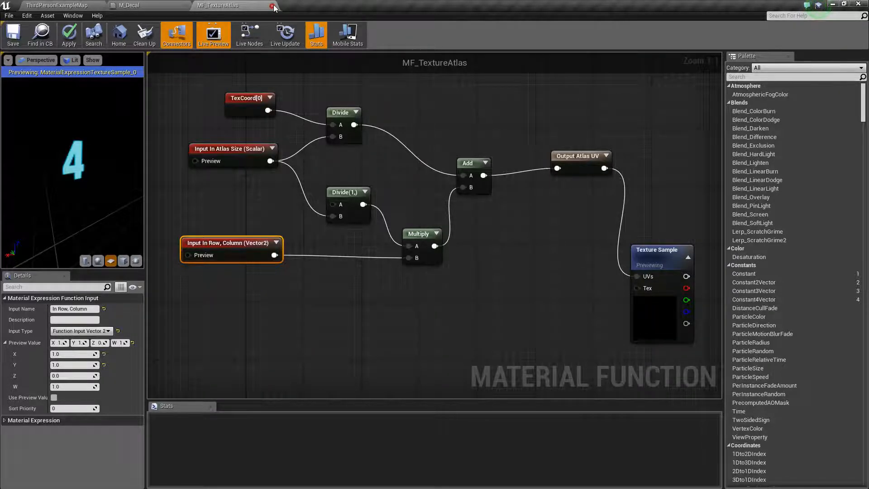
Apply MF_TextureAtlas changes on close, then assign Flipbook to M_Decal's Texture parameter and preview on a plane.
left_click(271, 5)
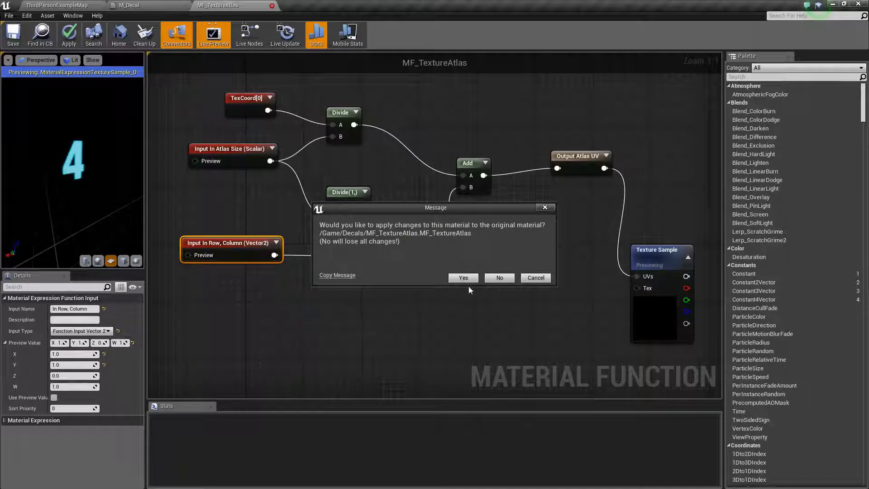
left_click(498, 278)
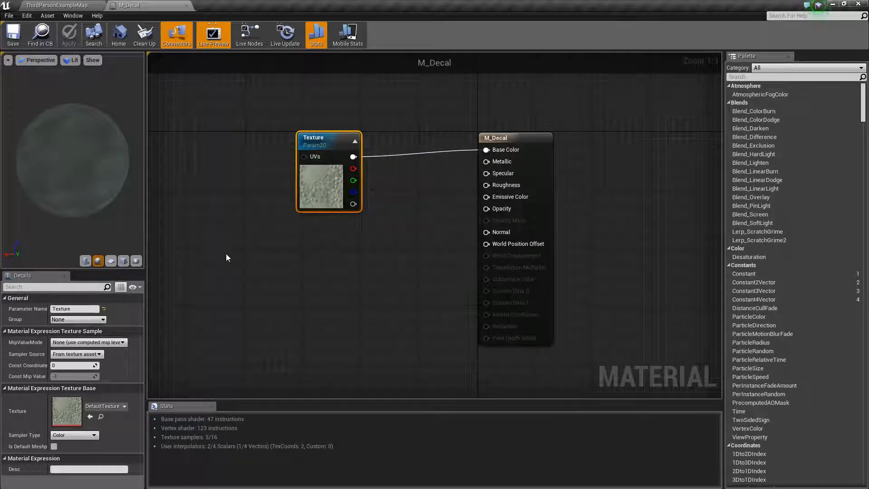
mouse_move(374, 262)
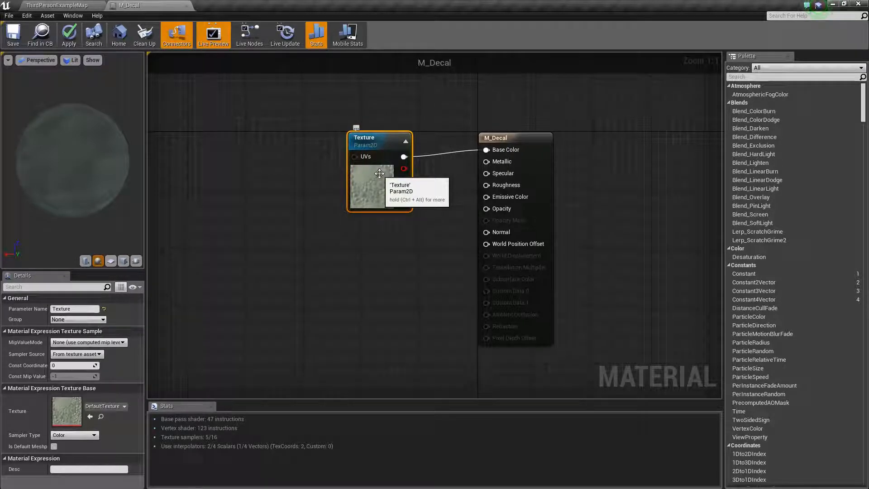
left_click(124, 407)
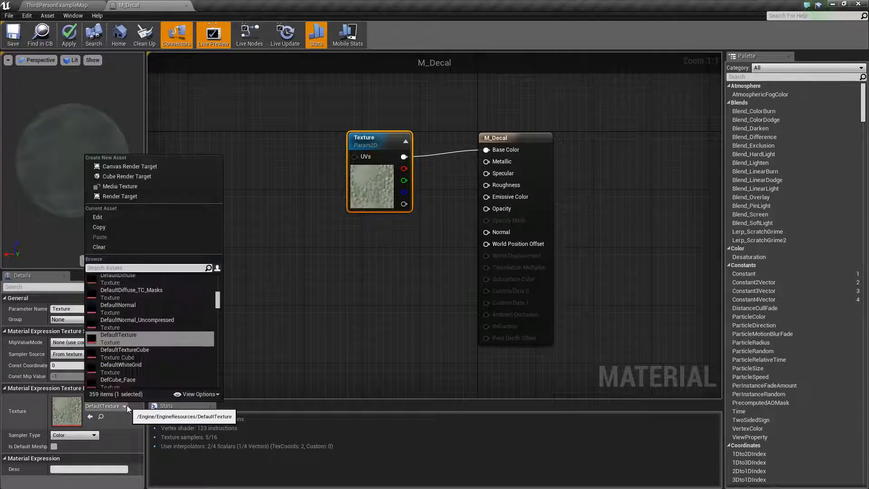
left_click(146, 268)
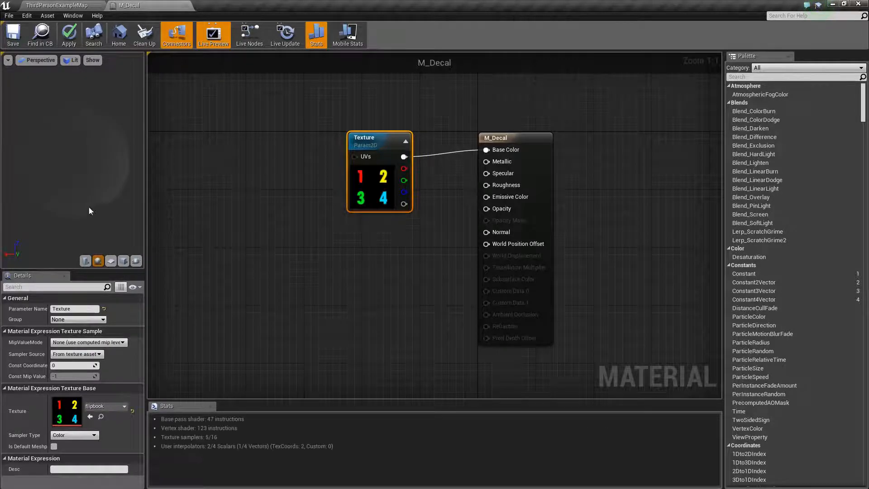
mouse_move(124, 256)
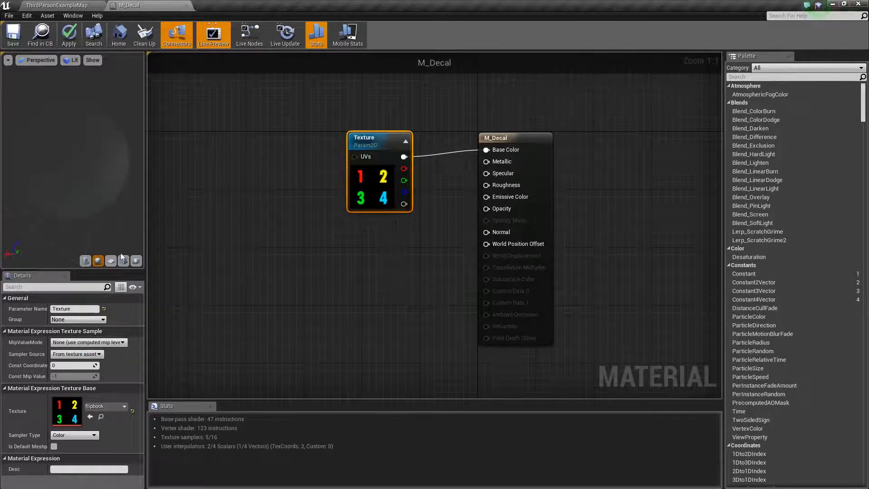
left_click(123, 260)
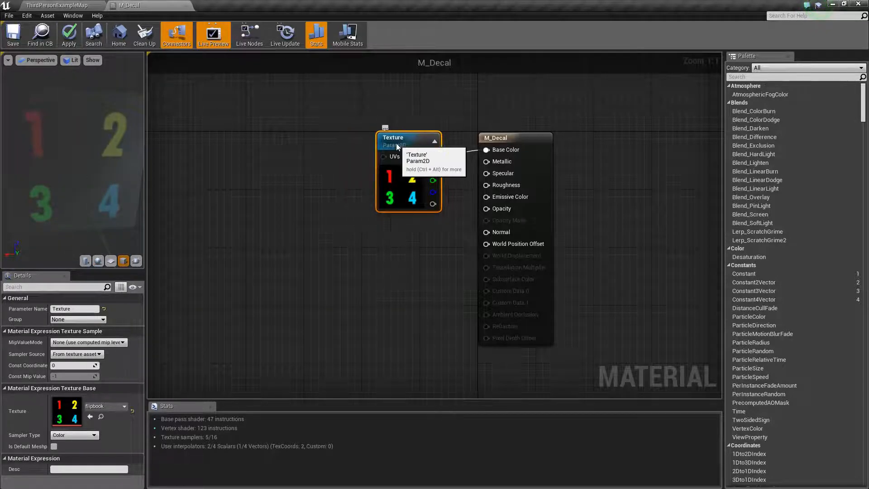
mouse_move(118, 183)
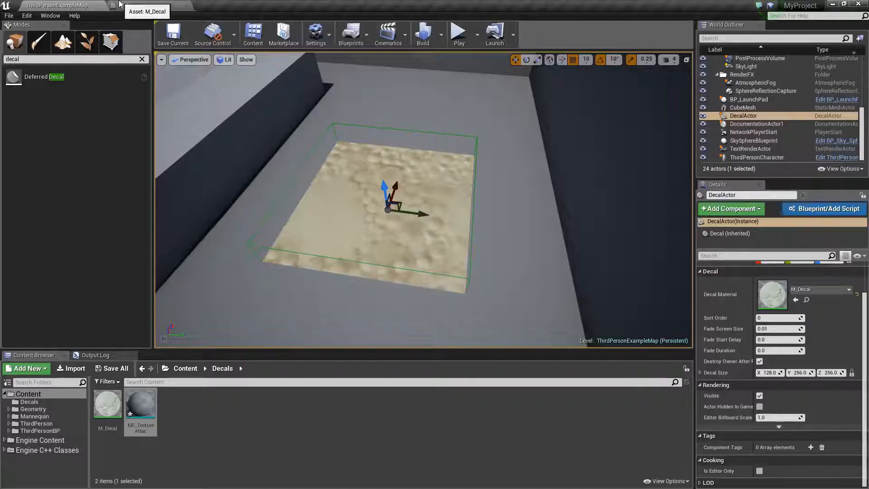
Drop an MF_TextureAtlas function call into M_Decal's graph beside the Texture parameter.
double_click(108, 402)
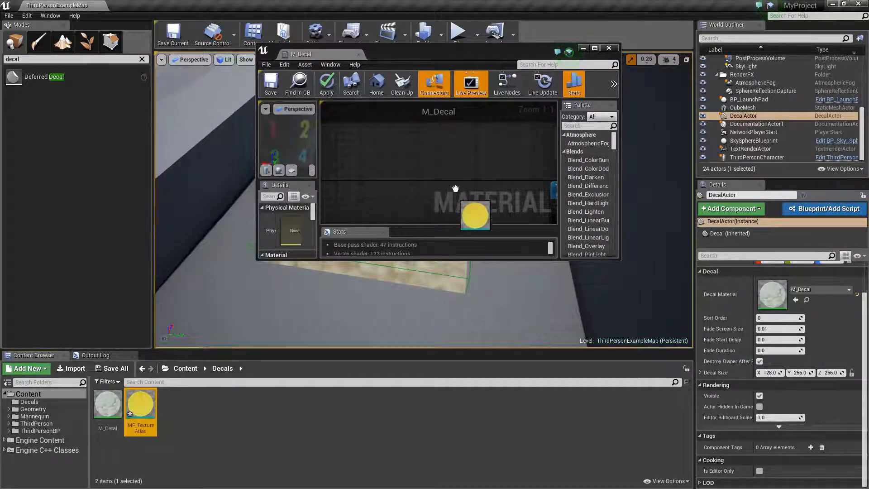
left_click(595, 48)
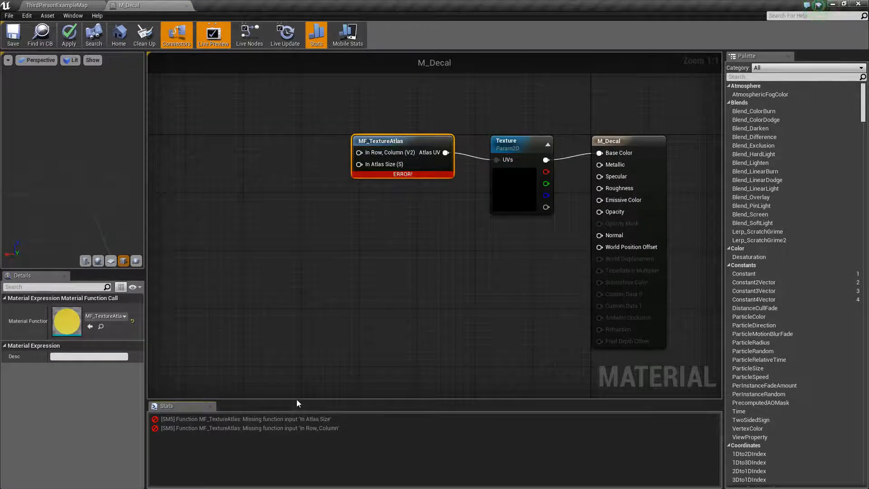
mouse_move(377, 374)
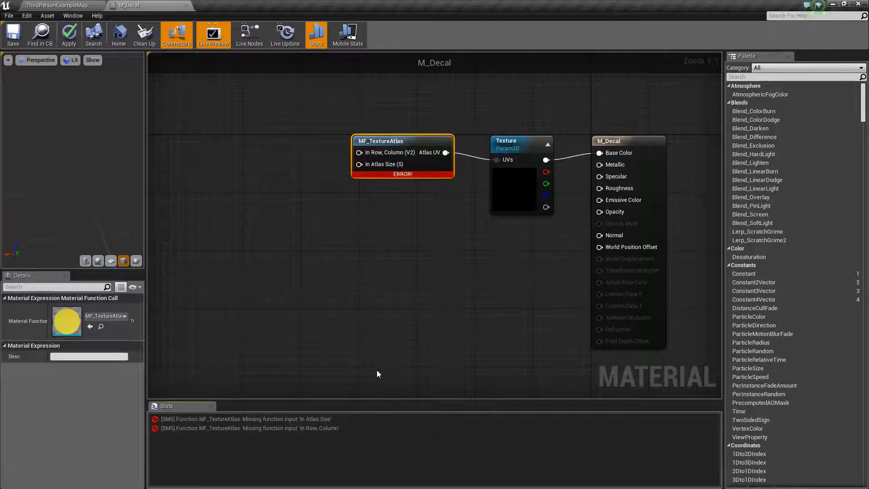
mouse_move(335, 243)
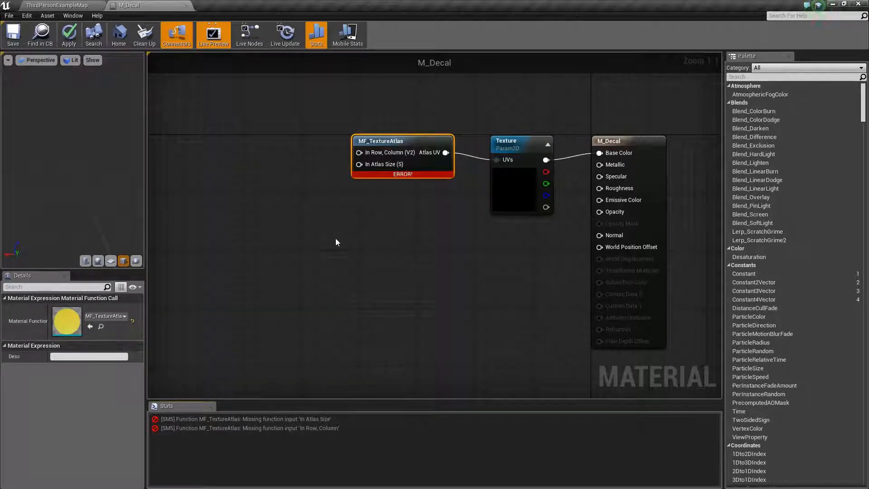
mouse_move(327, 212)
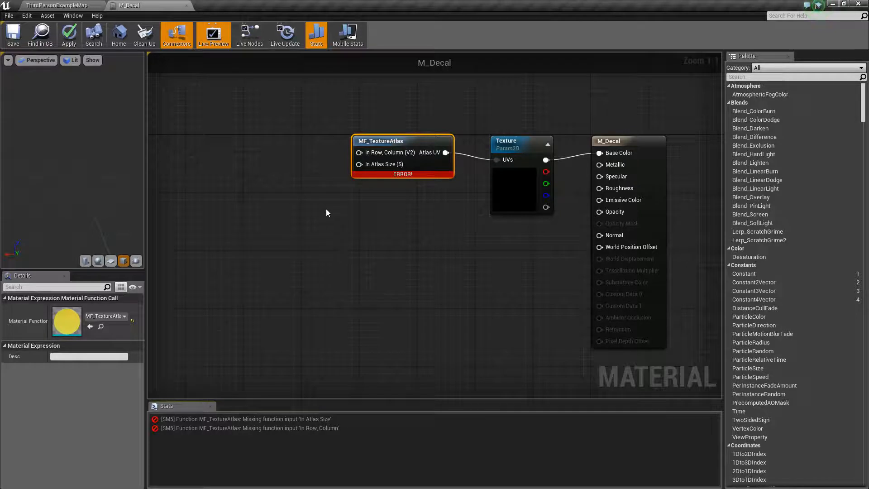
mouse_move(231, 130)
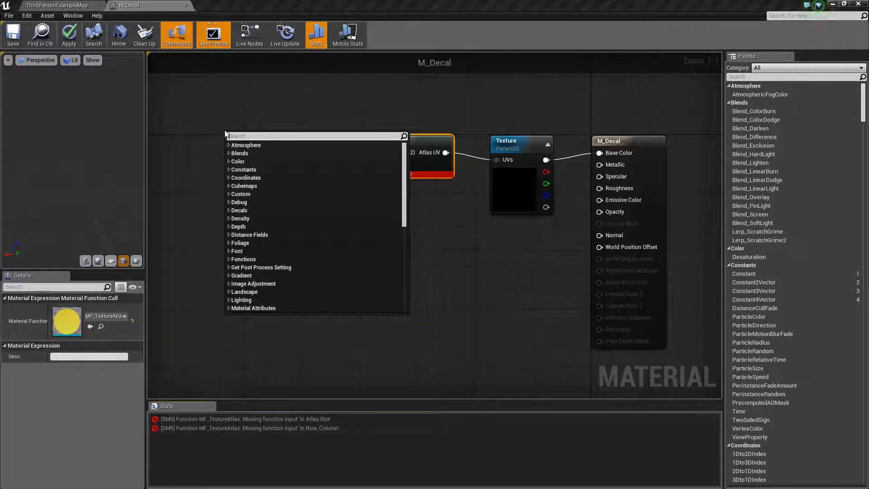
Add a ScalarParameter named Atlas Size and wire it into MF_TextureAtlas's inputs.
type("scalar")
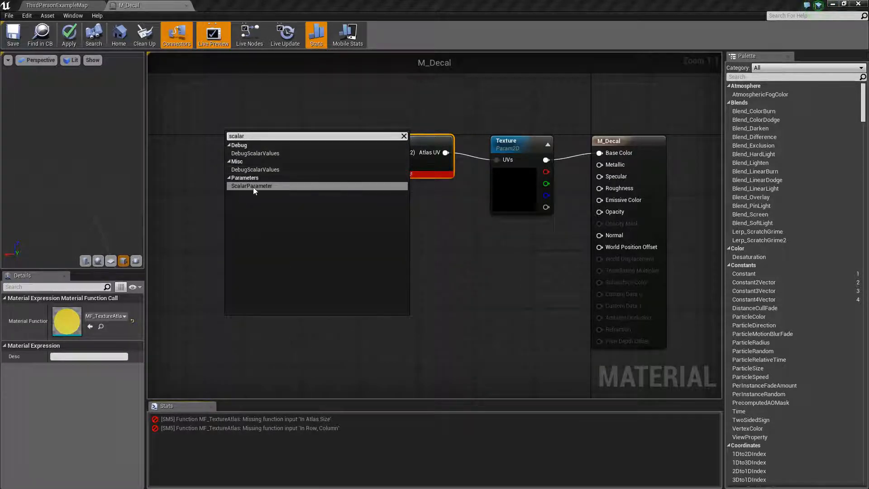
left_click(253, 185)
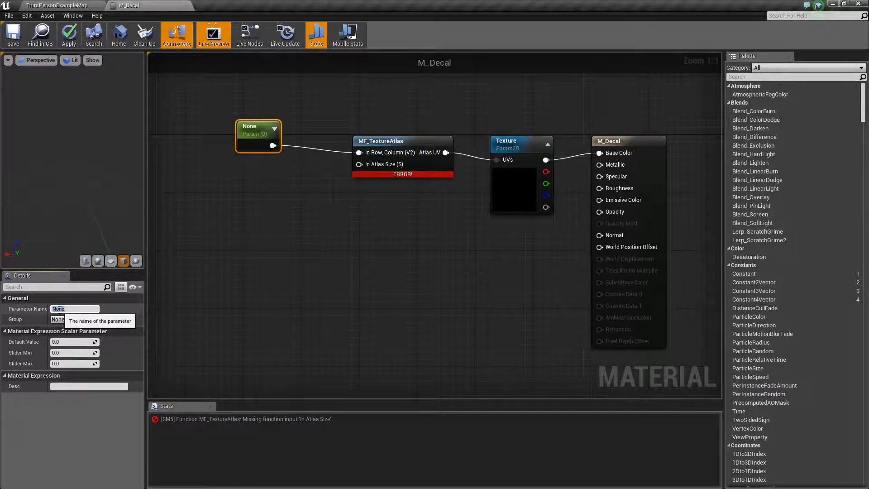
type("Atlas Size")
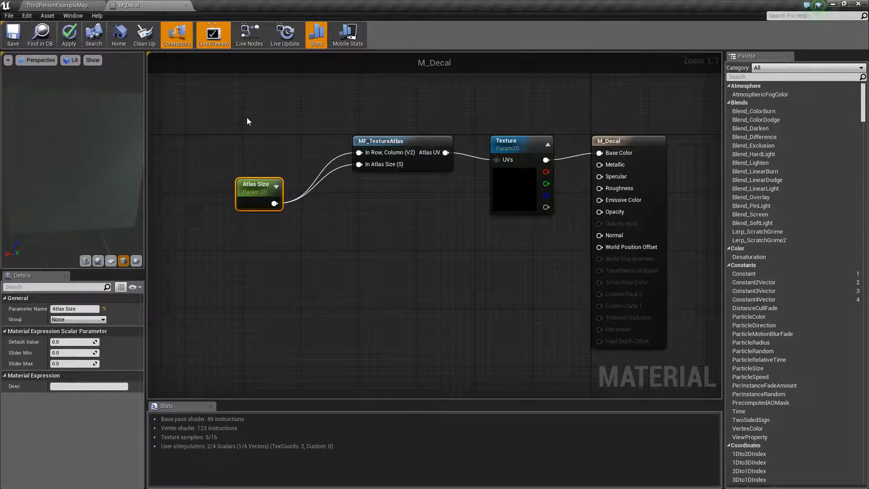
mouse_move(212, 88)
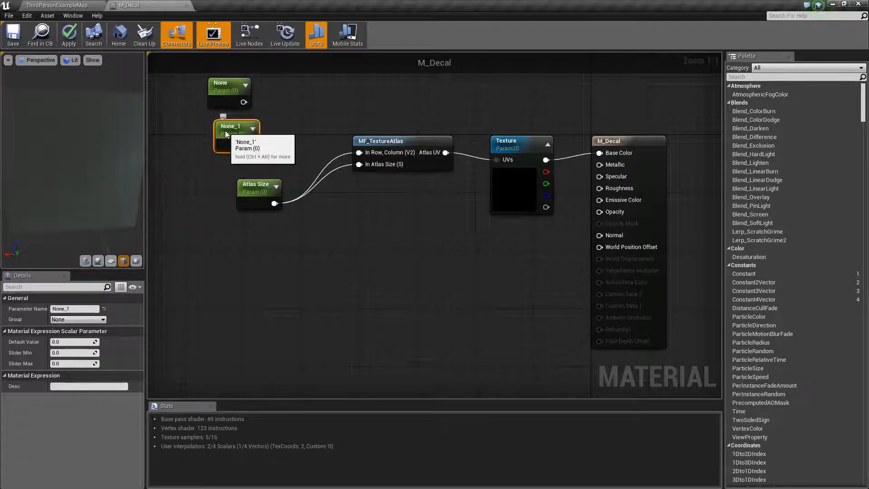
Rename the None_1 scalar parameter to Row alongside the Column parameter.
left_click(229, 92)
type("Column")
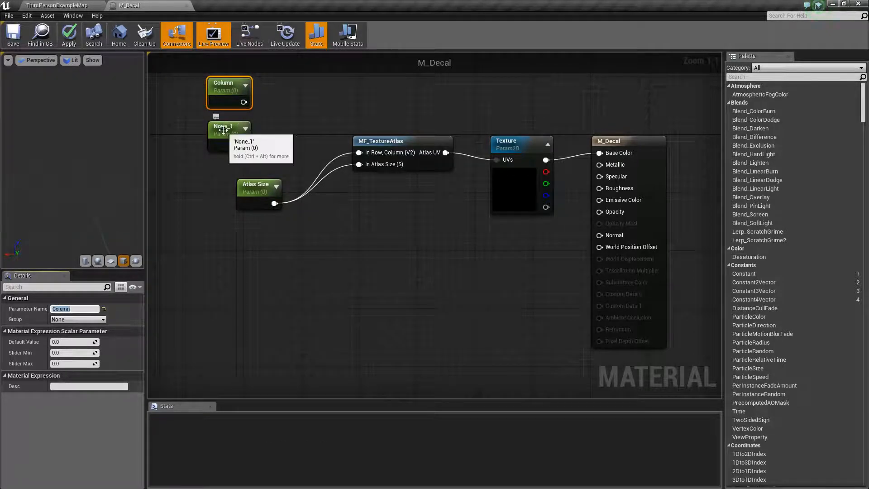
left_click(229, 131)
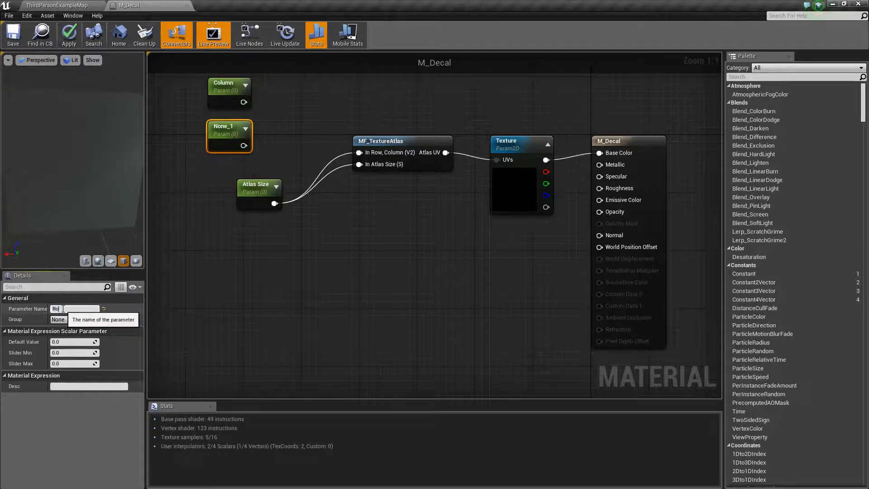
type("Row")
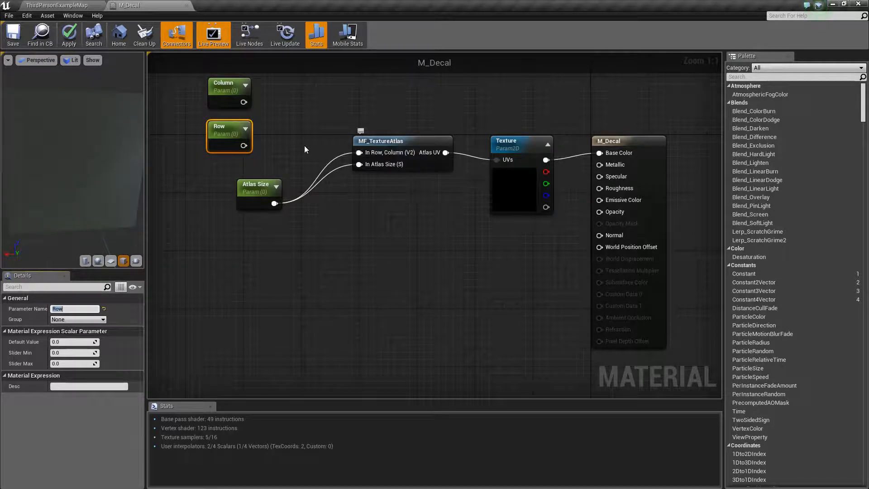
mouse_move(243, 101)
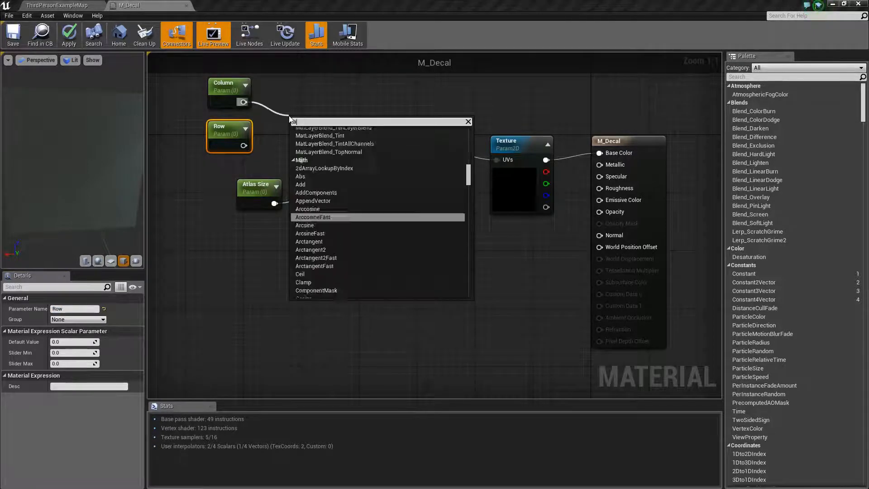
Append Column and Row into MF_TextureAtlas's In Row, Column input and save M_Decal.
left_click(313, 192)
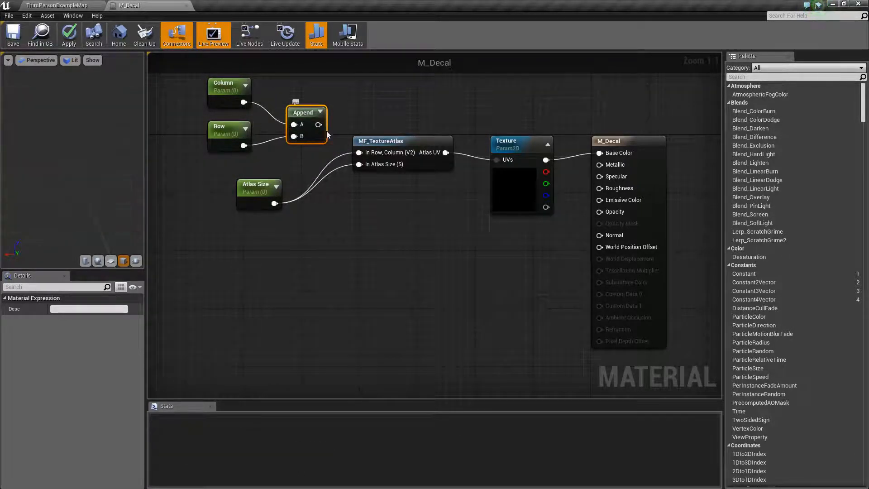
mouse_move(318, 125)
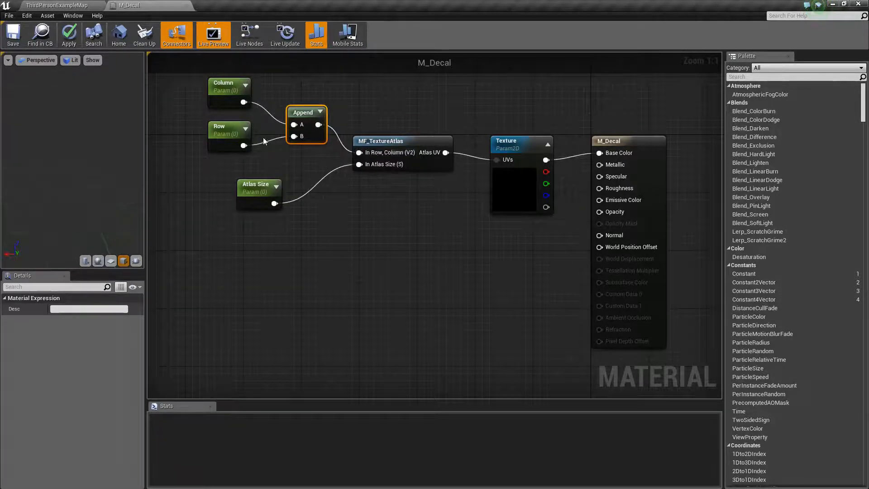
left_click(12, 34)
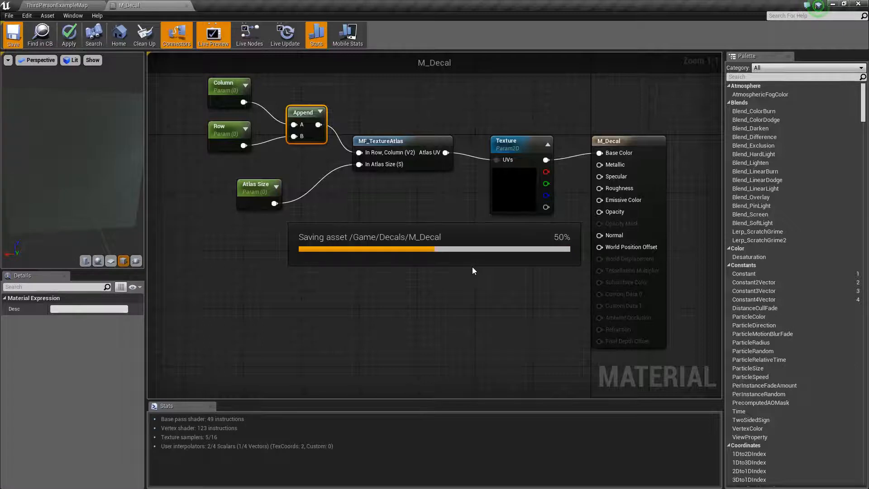
mouse_move(251, 170)
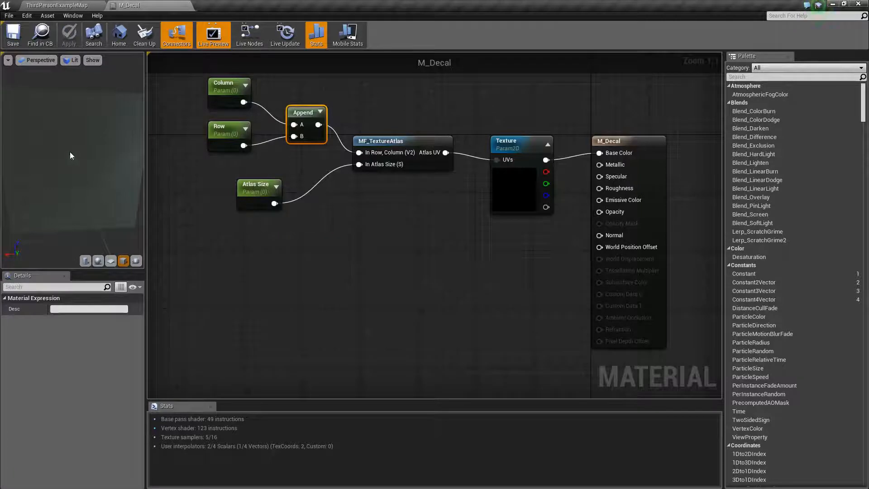
mouse_move(259, 188)
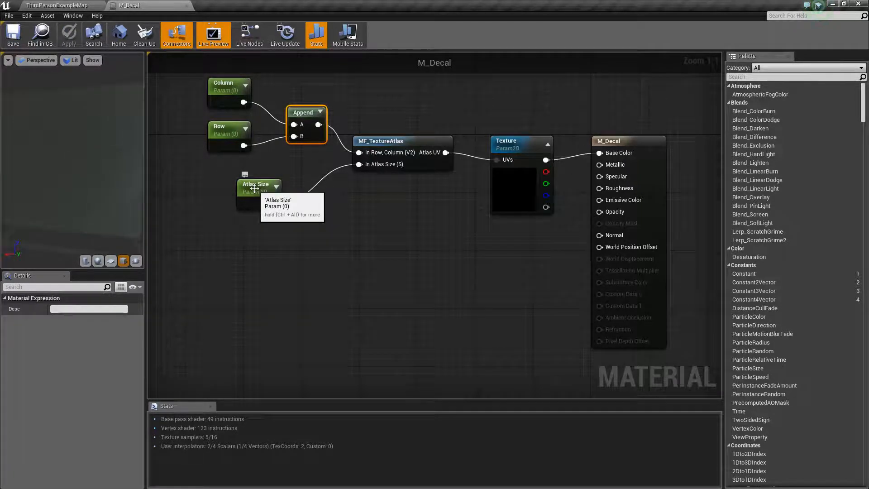
Give Atlas Size a default of 2.0, save M_Decal, and return to ThirdPersonExampleMap where the decal shows 1.
left_click(258, 194)
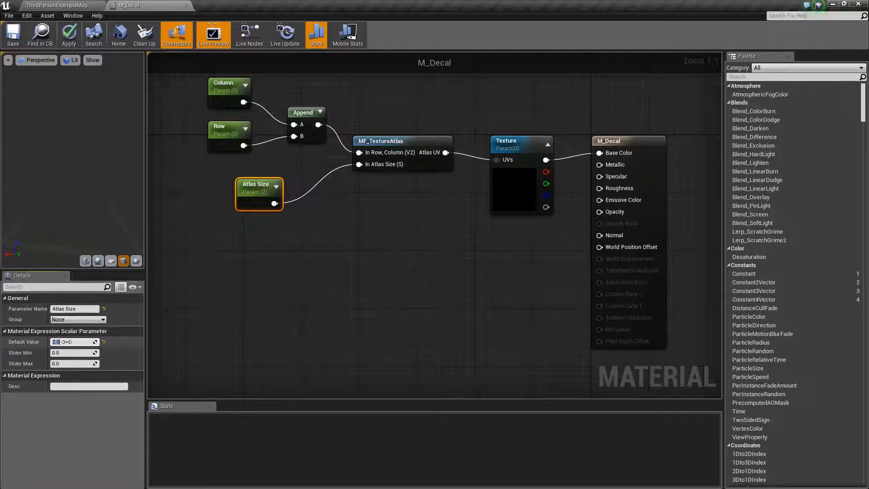
left_click(68, 34)
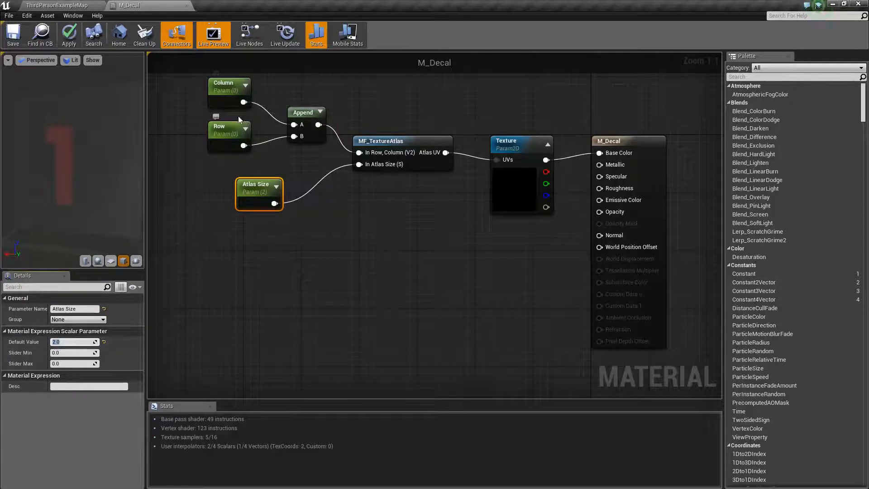
left_click(229, 88)
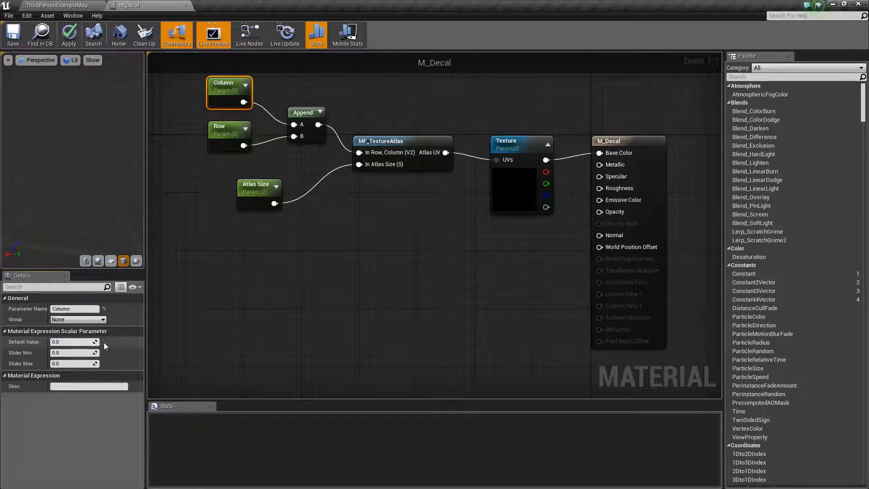
left_click(12, 35)
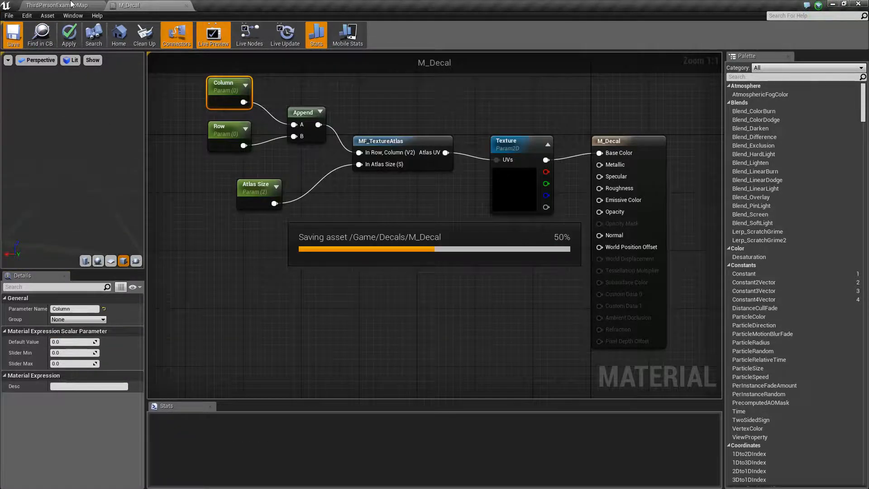
left_click(11, 35)
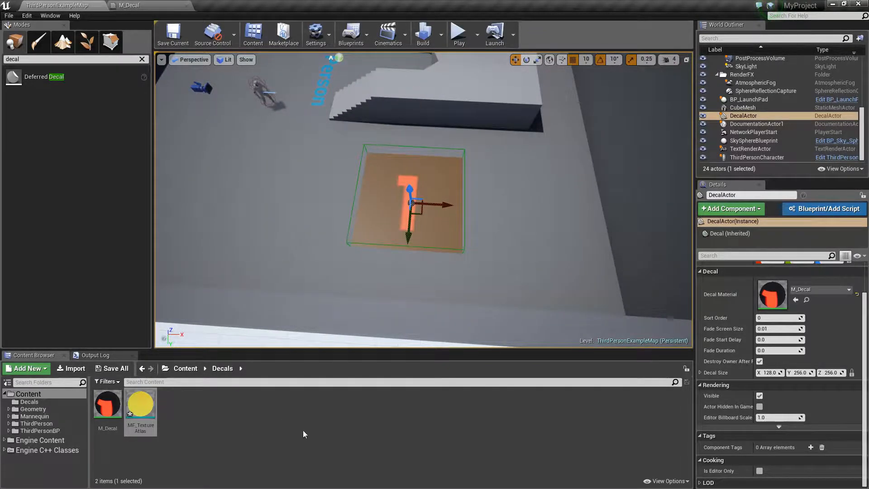
Create material instance MI_Decal from M_Decal, assign it to the level decal, and open its editor.
left_click(107, 403)
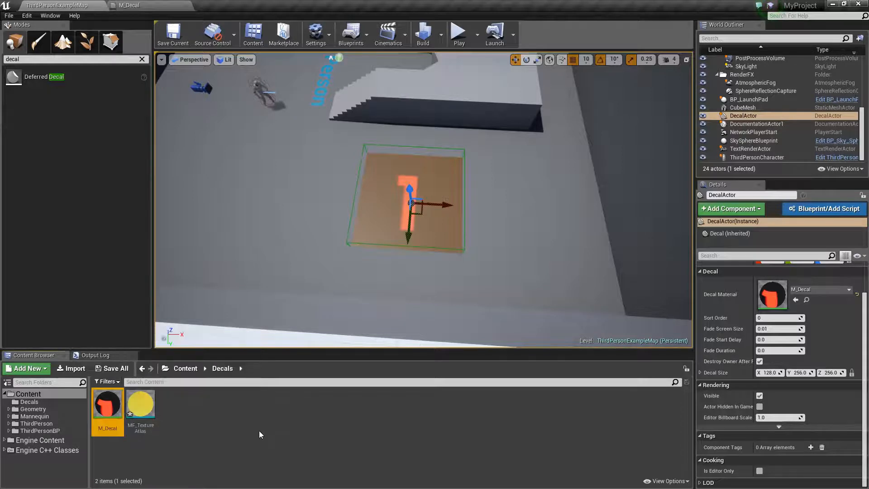
mouse_move(283, 438)
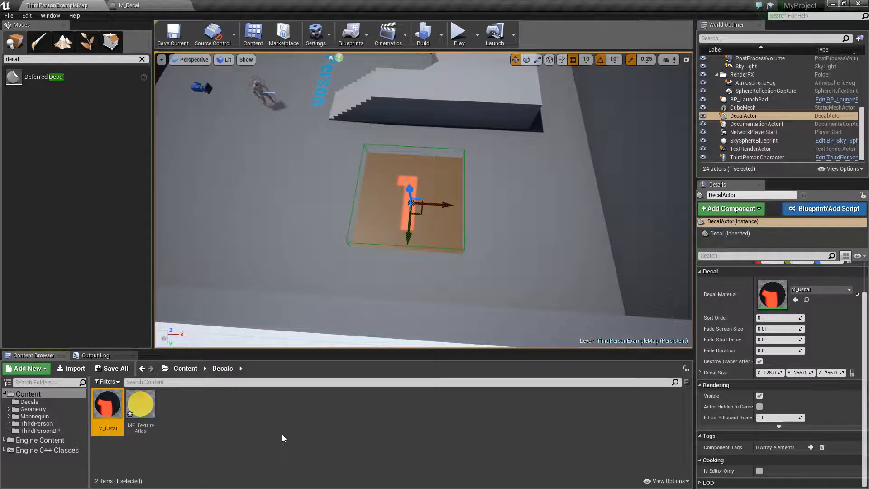
right_click(107, 403)
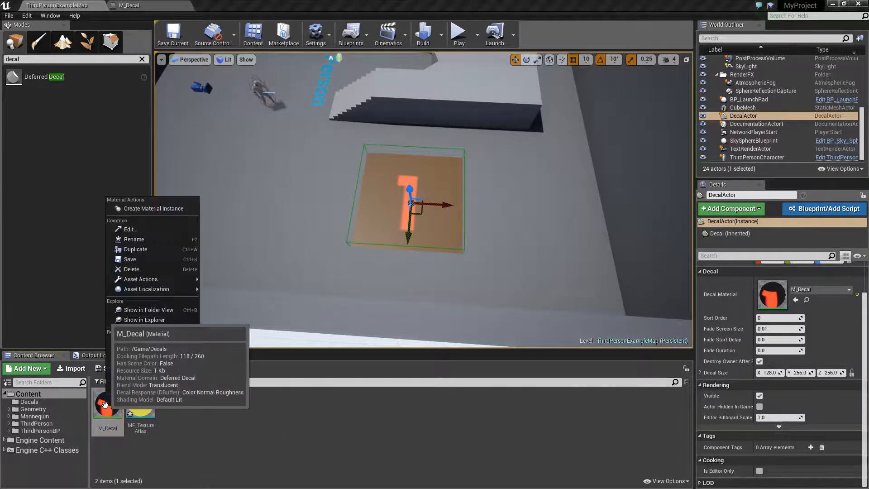
left_click(154, 208)
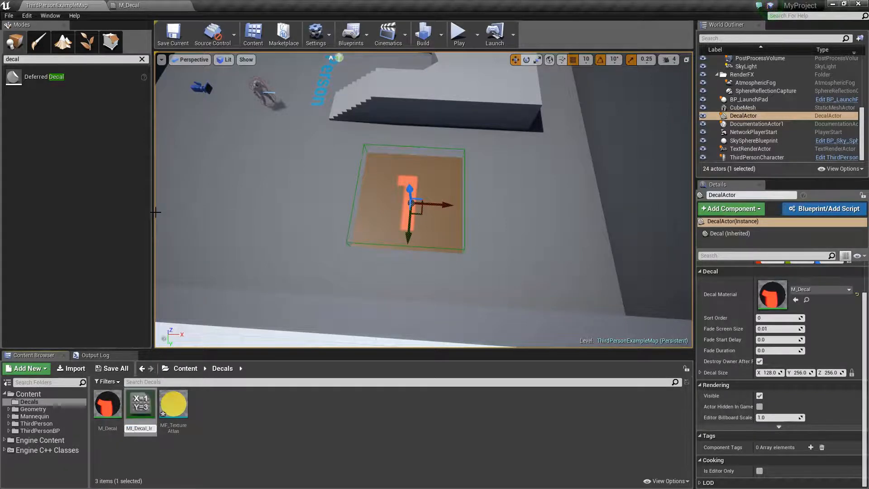
double_click(140, 428)
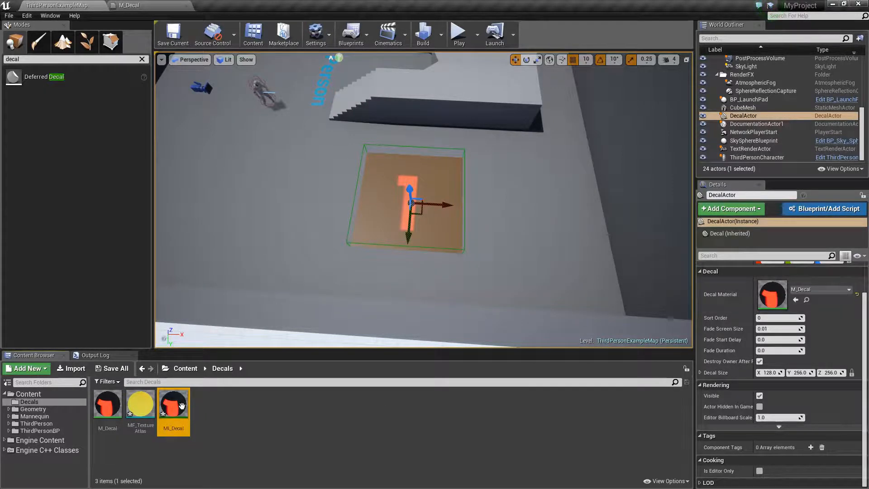
mouse_move(173, 410)
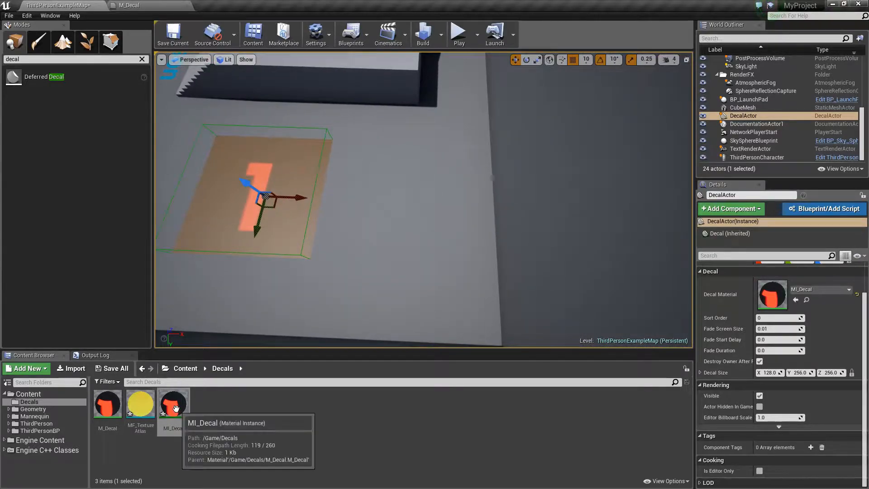
double_click(173, 403)
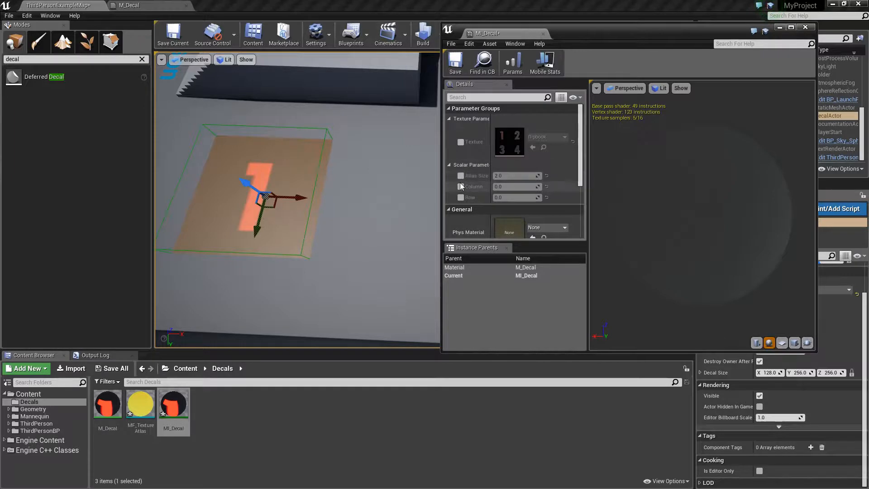
Override MI_Decal's Column and Row parameters to 1.0 so the decal shows the 4 cell.
left_click(461, 186)
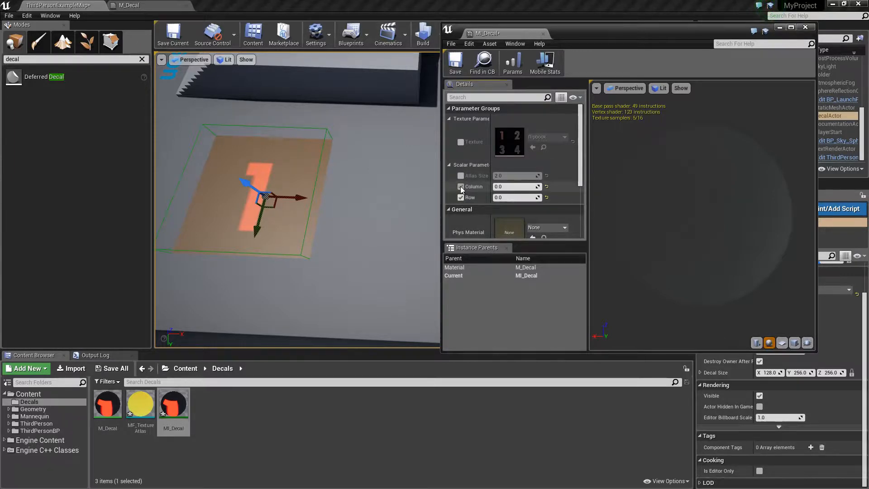
left_click(459, 186)
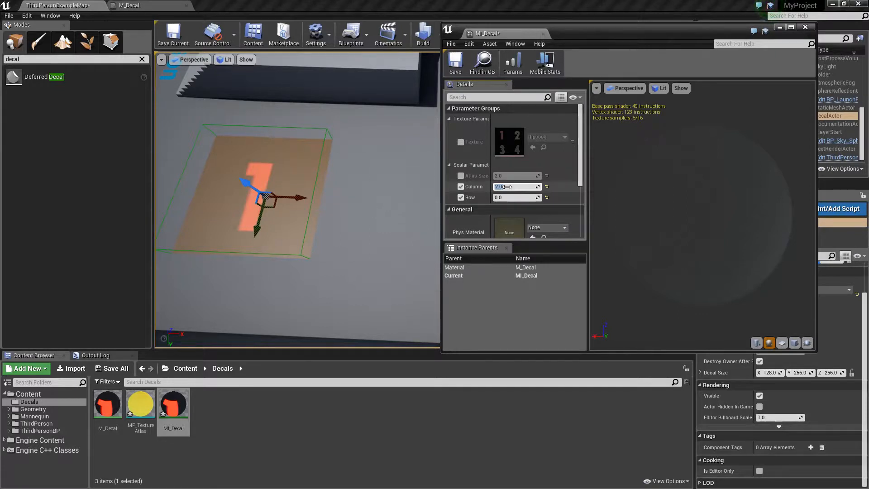
type("1.0")
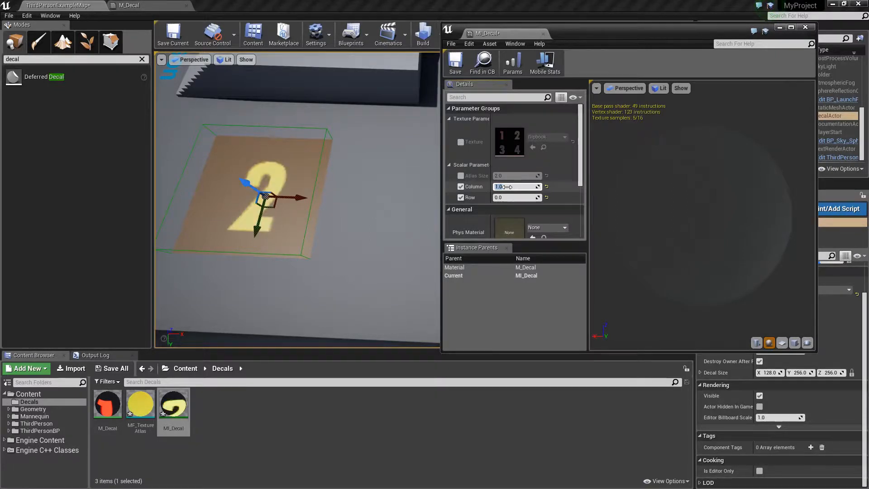
left_click(516, 198)
type("1")
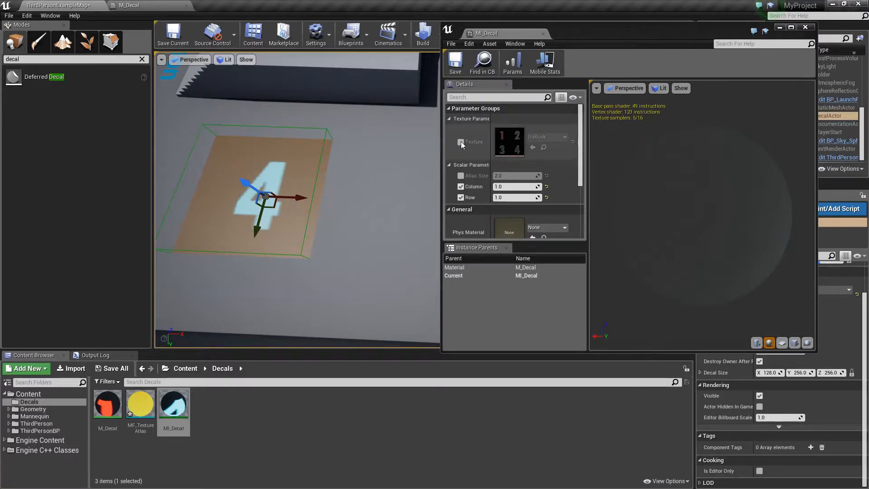
Toggle the Texture override on and back off, then close the MI_Decal instance editor.
left_click(460, 142)
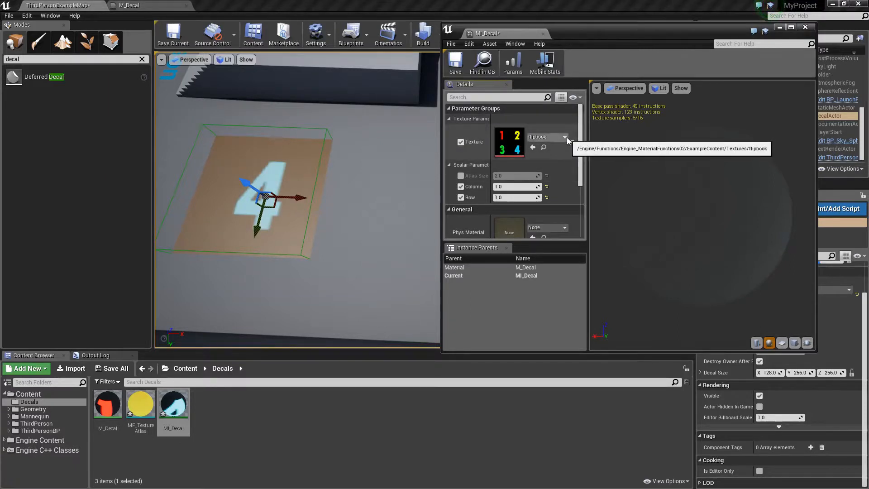
left_click(564, 136)
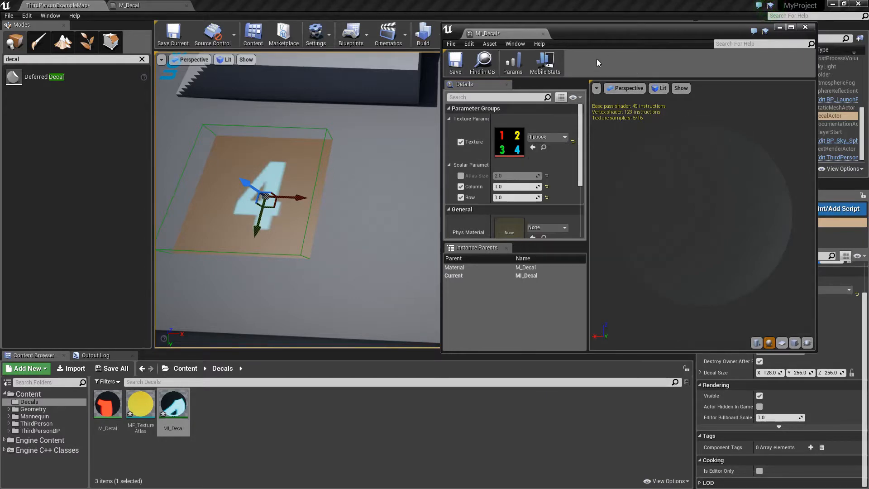
mouse_move(585, 143)
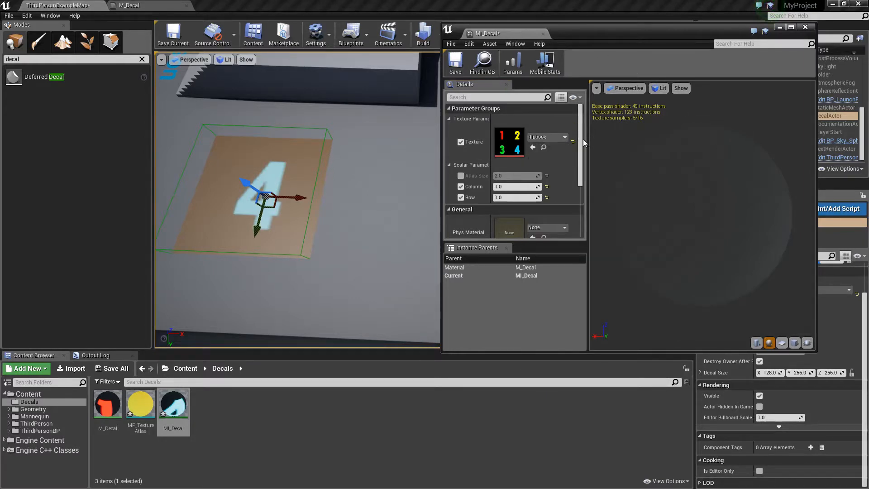
left_click(461, 143)
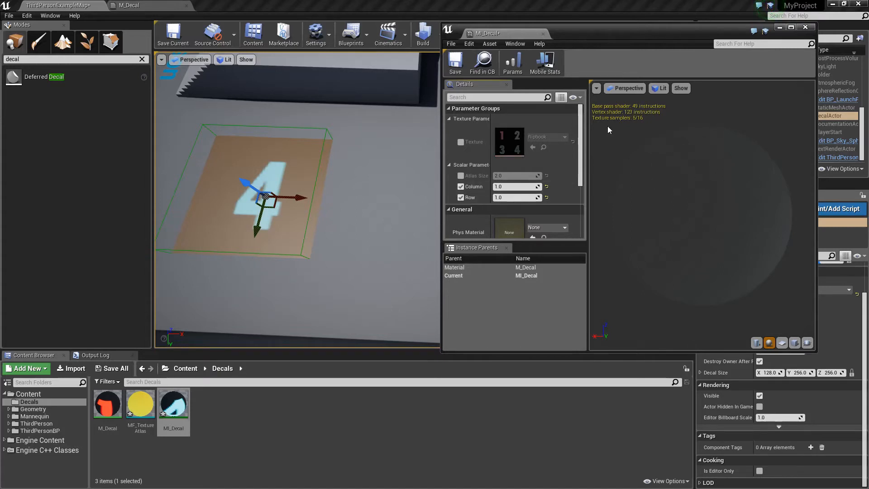
mouse_move(601, 50)
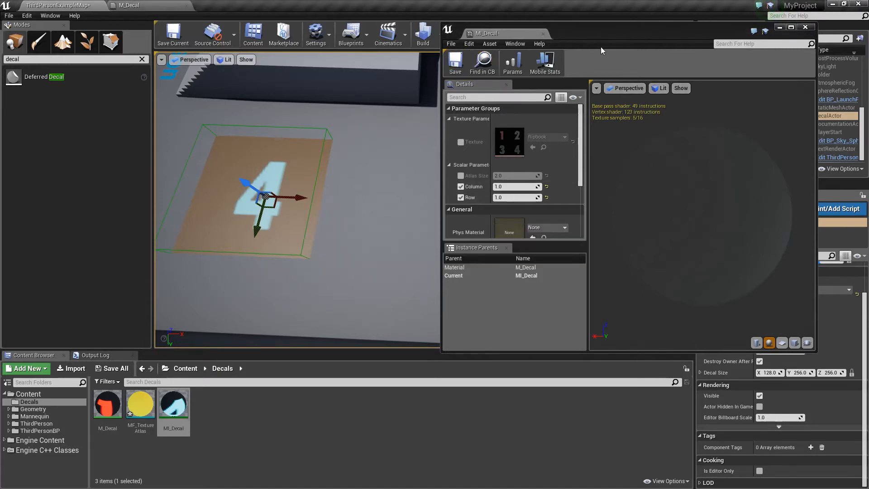
left_click(806, 26)
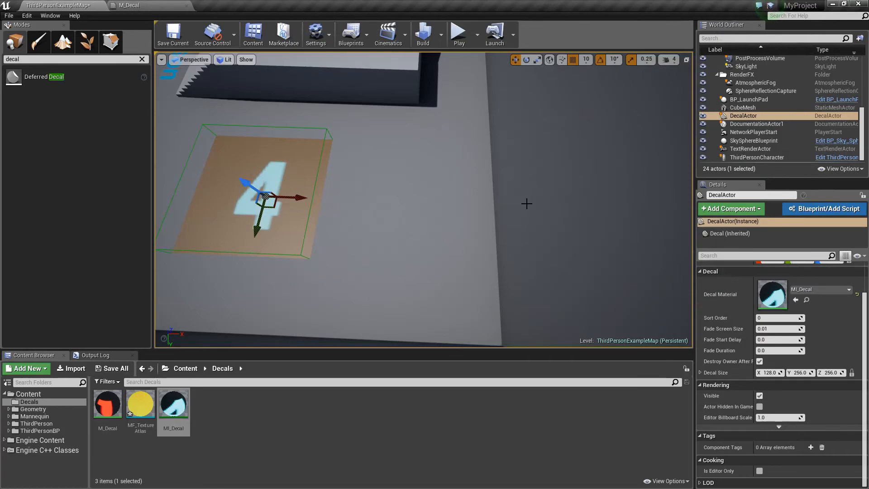